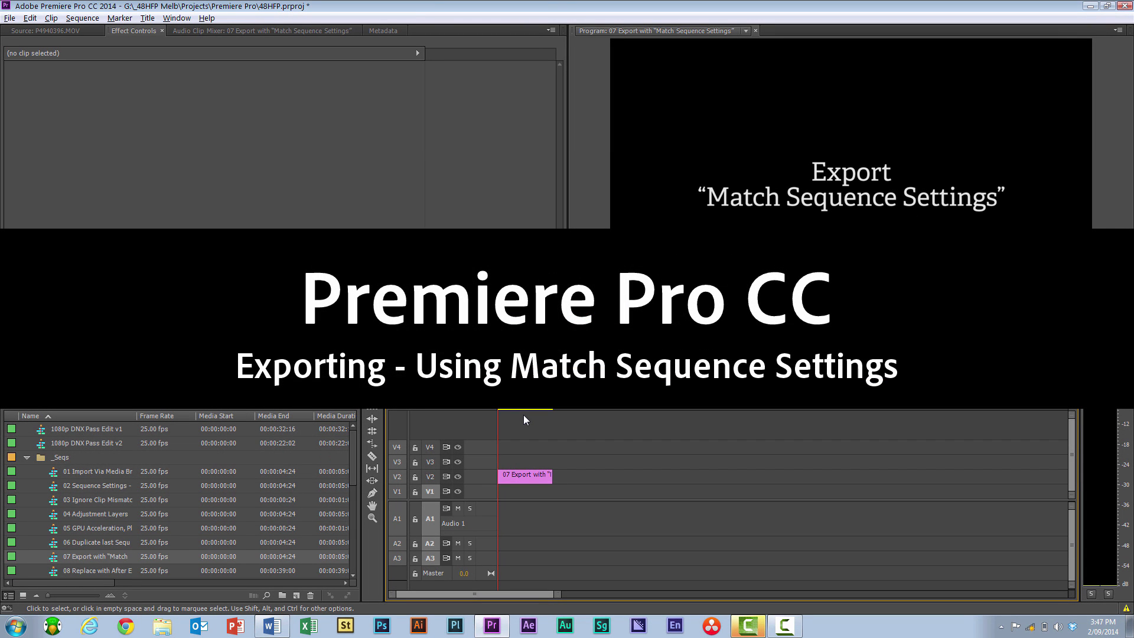
pyautogui.moveTo(523, 424)
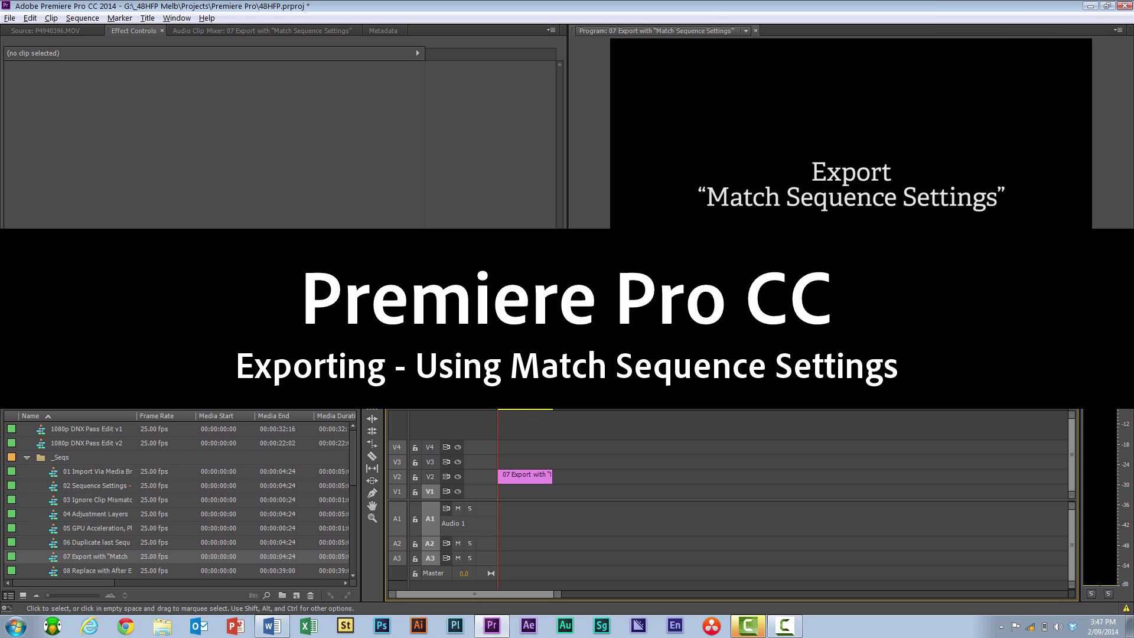
# - Review the sequence preview settings, then open the '1080p DNX Pass Edit v2' sequence
pyautogui.click(81, 17)
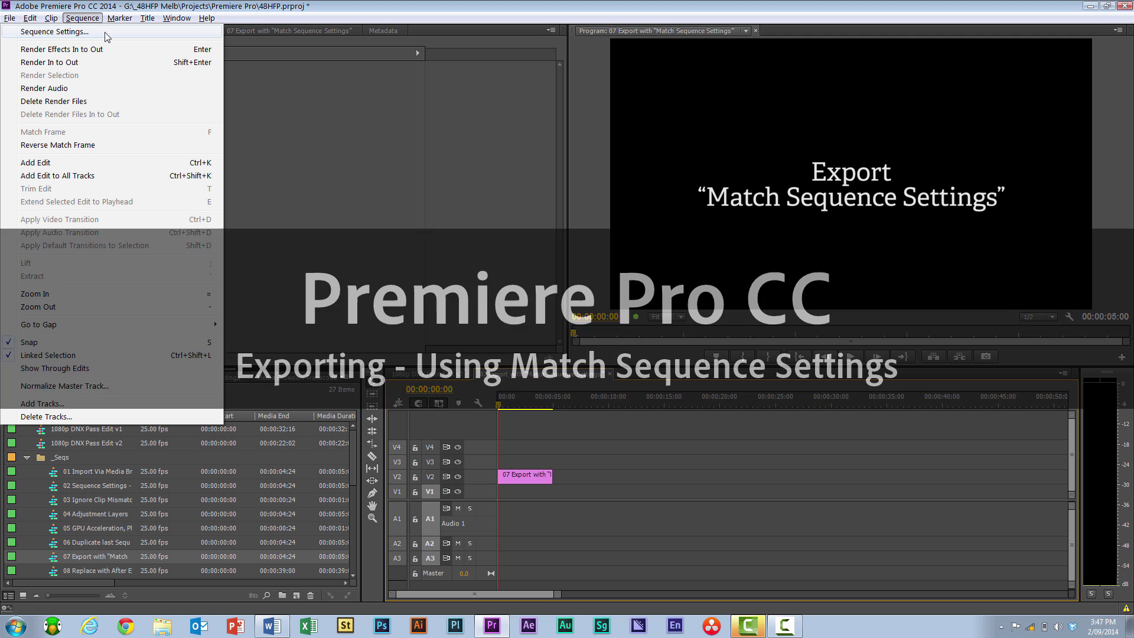
pyautogui.click(51, 31)
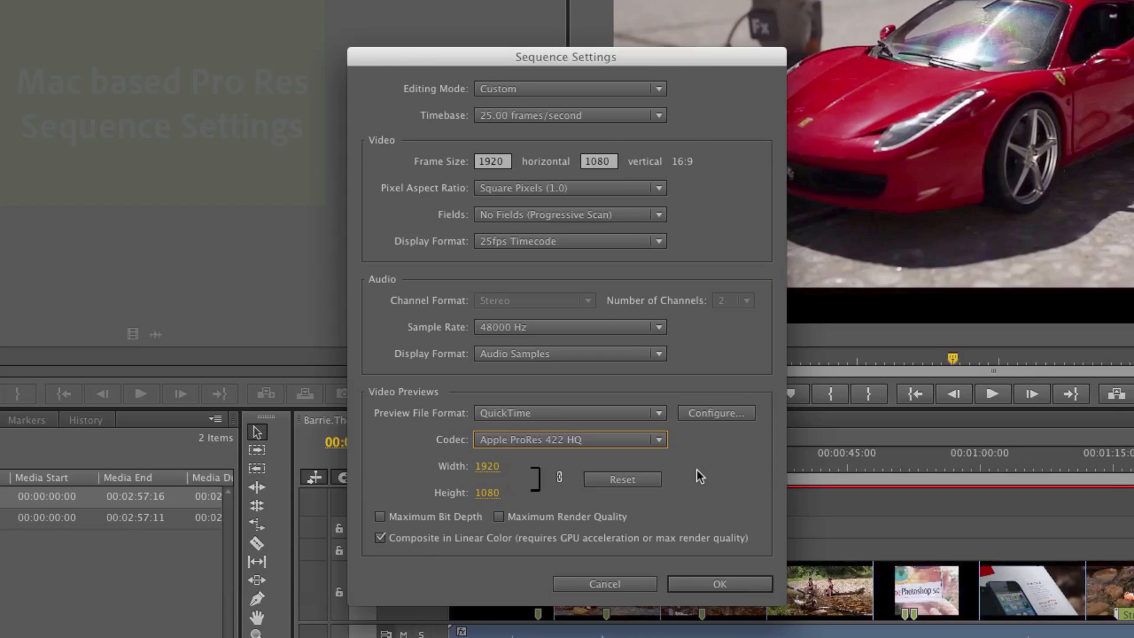
pyautogui.click(719, 583)
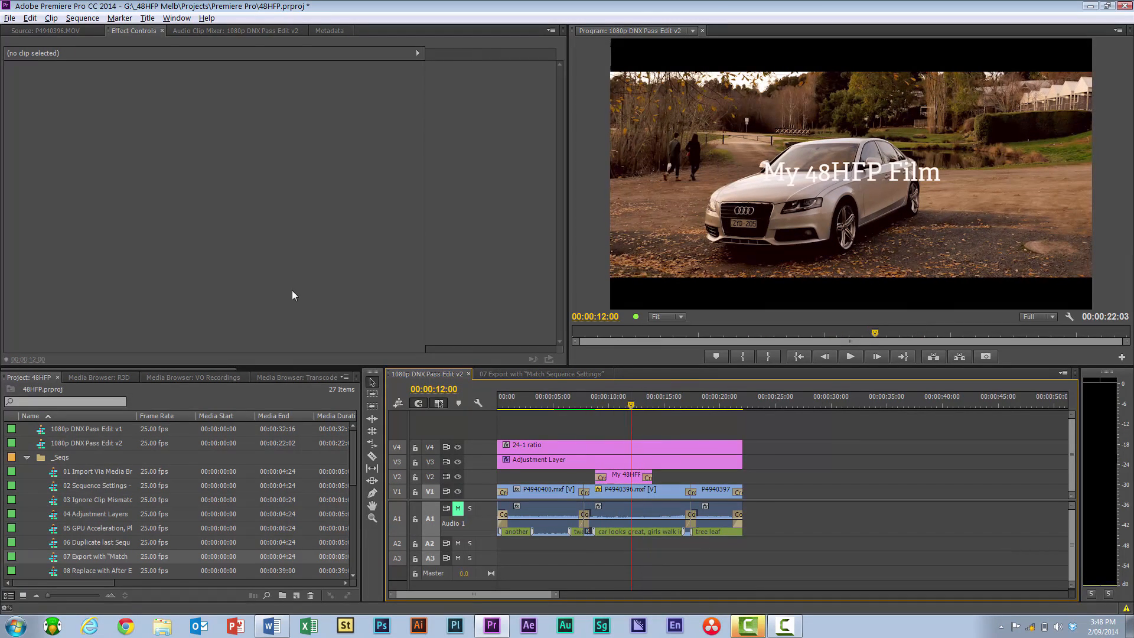
# - Start a media export using Match Sequence Settings, checking the Video and Audio settings
pyautogui.click(10, 17)
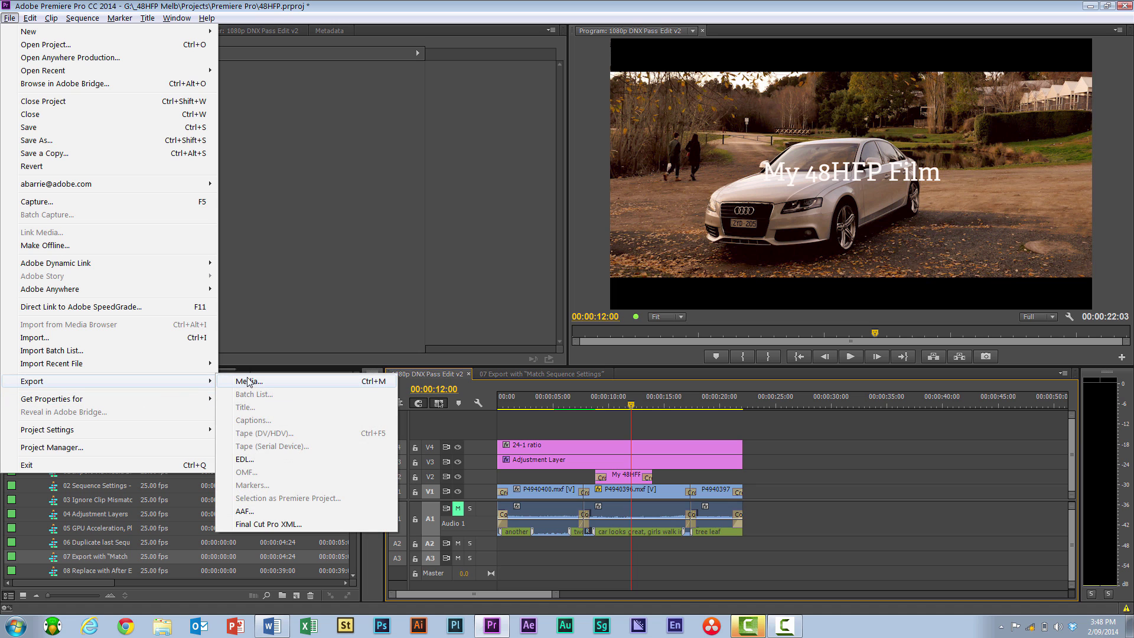
pyautogui.click(247, 381)
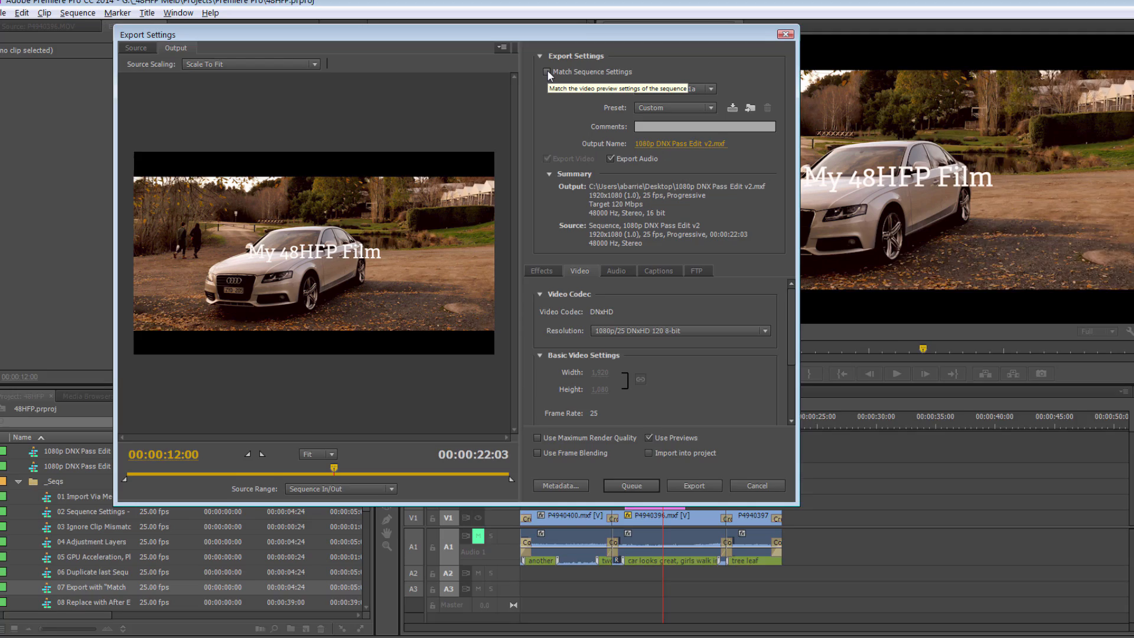
pyautogui.click(548, 71)
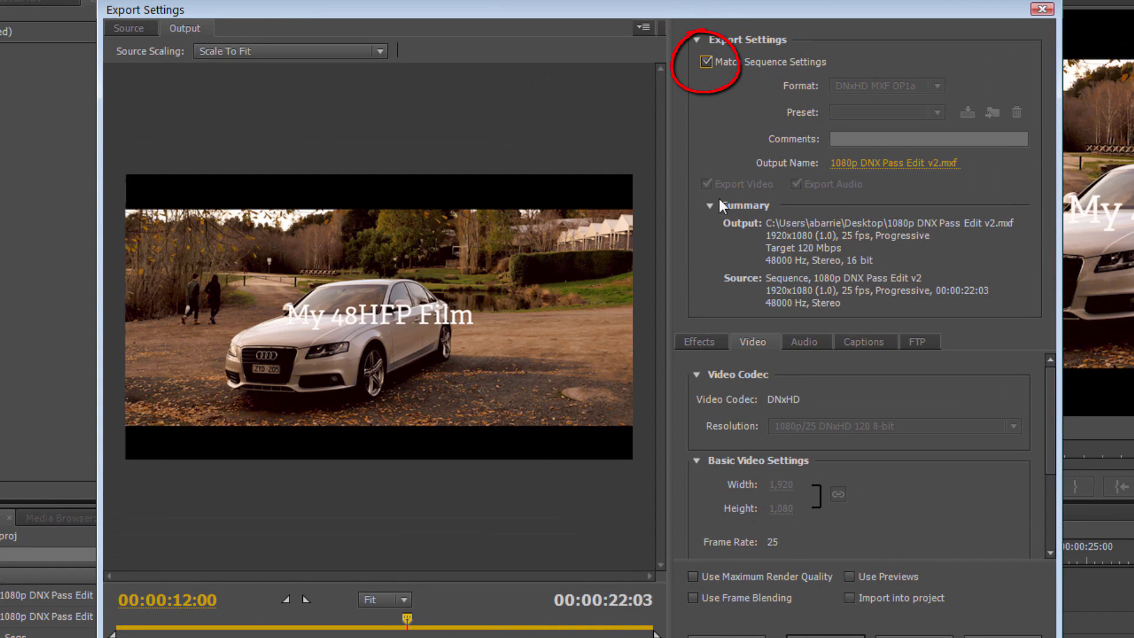
pyautogui.moveTo(847, 434)
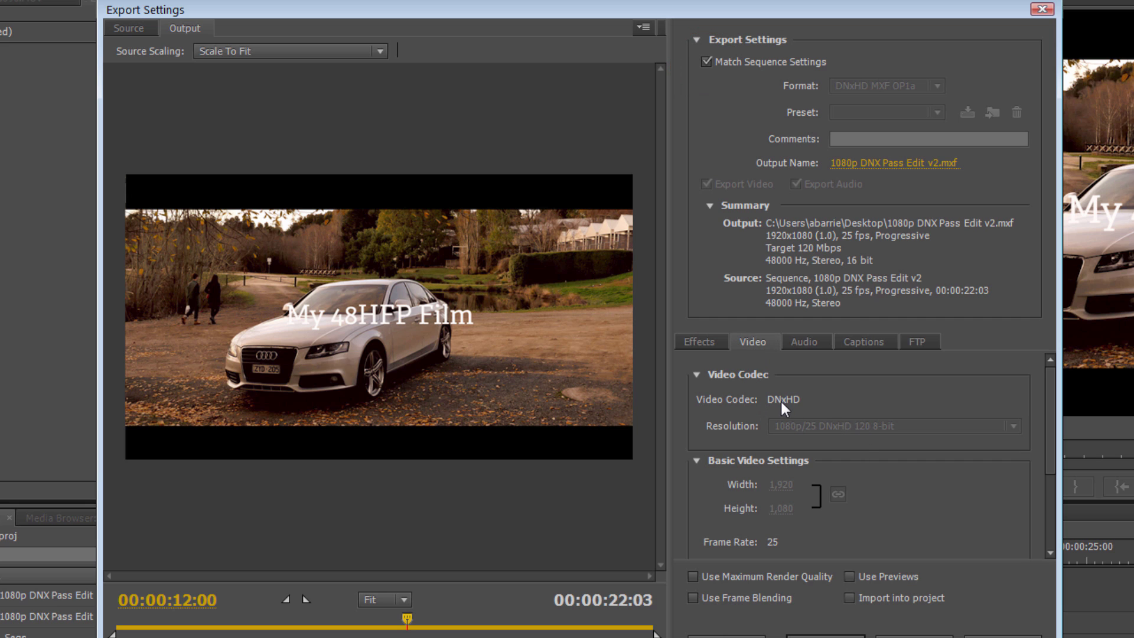
pyautogui.moveTo(810, 489)
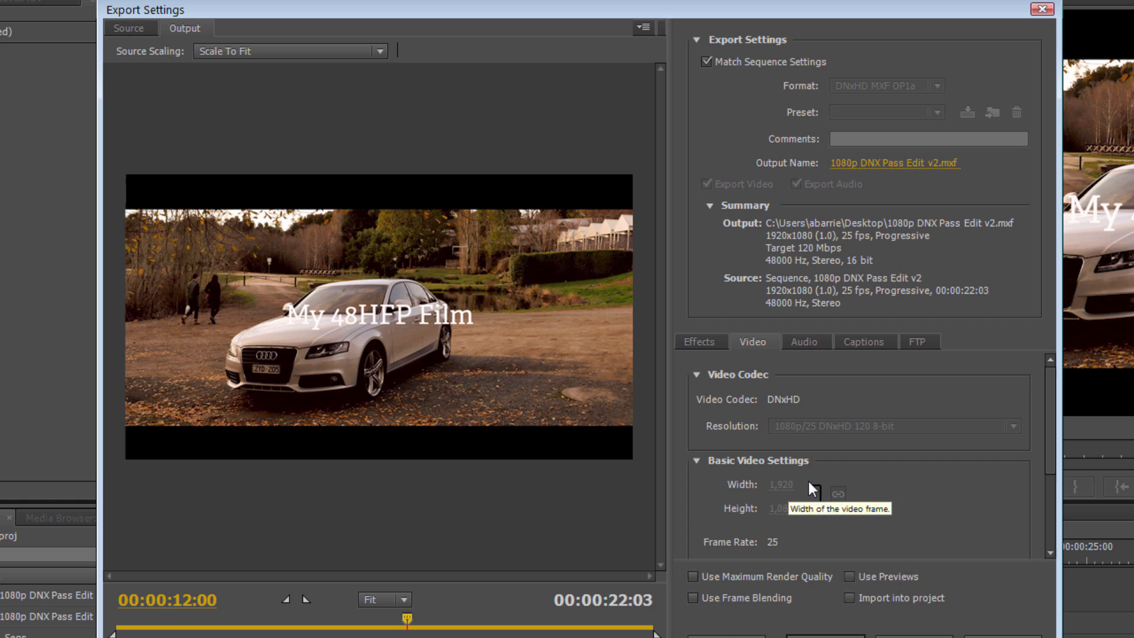
pyautogui.scroll(-3)
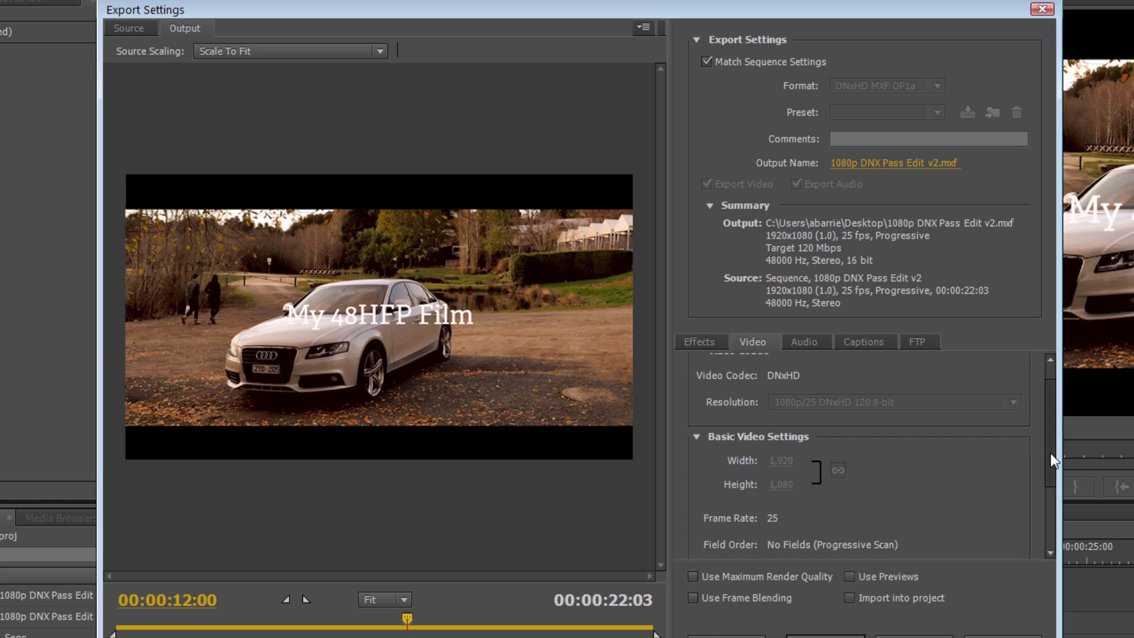
pyautogui.scroll(-3)
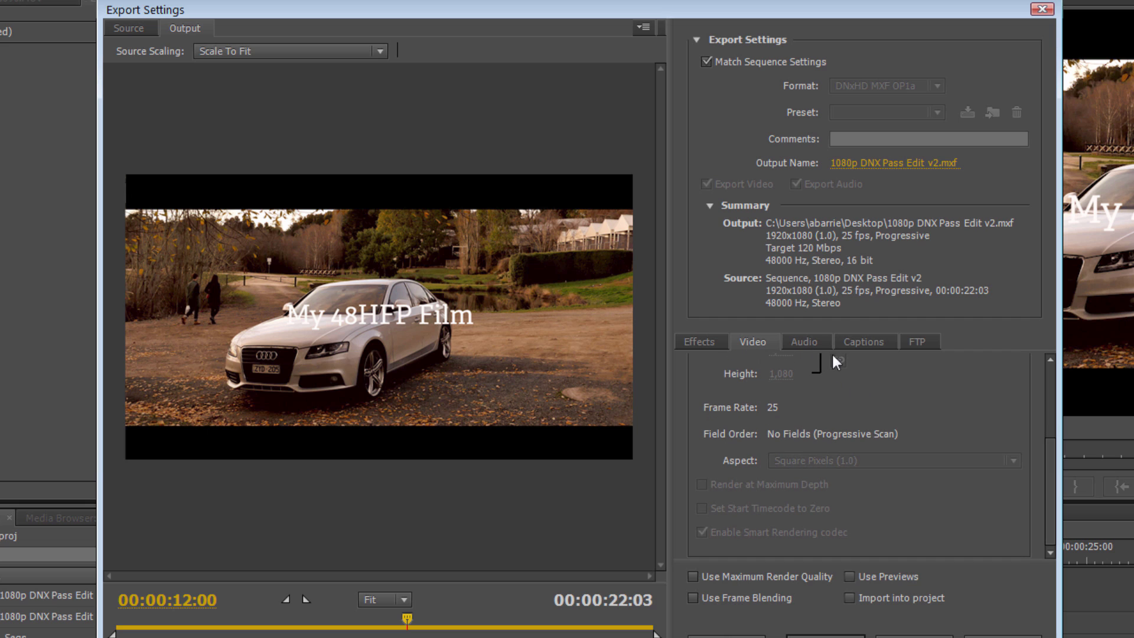
pyautogui.click(805, 341)
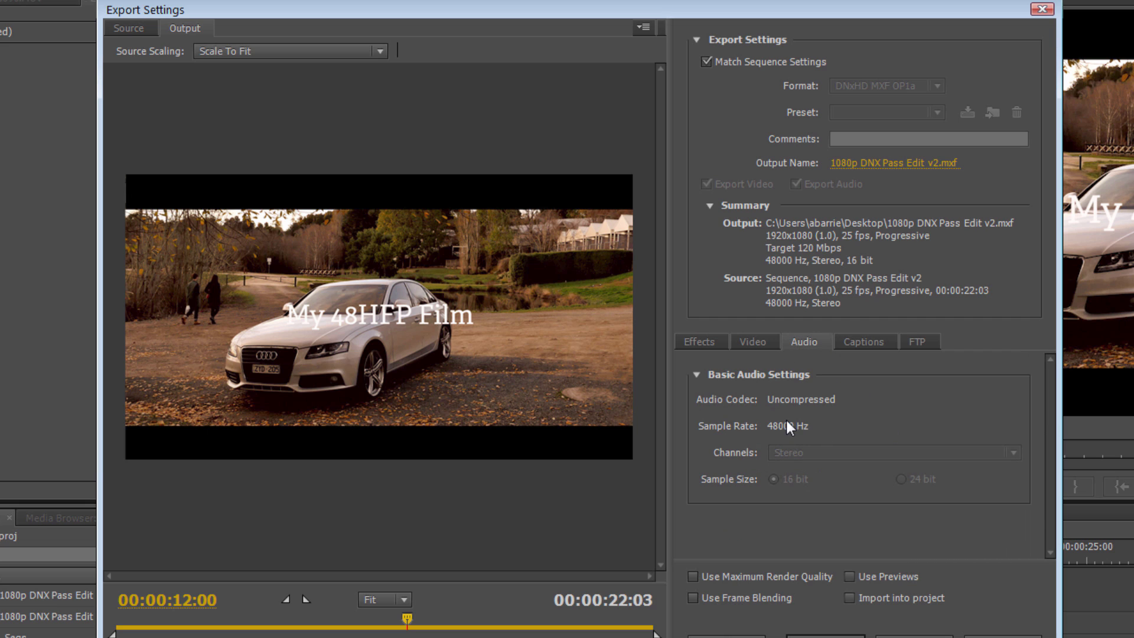
pyautogui.click(754, 342)
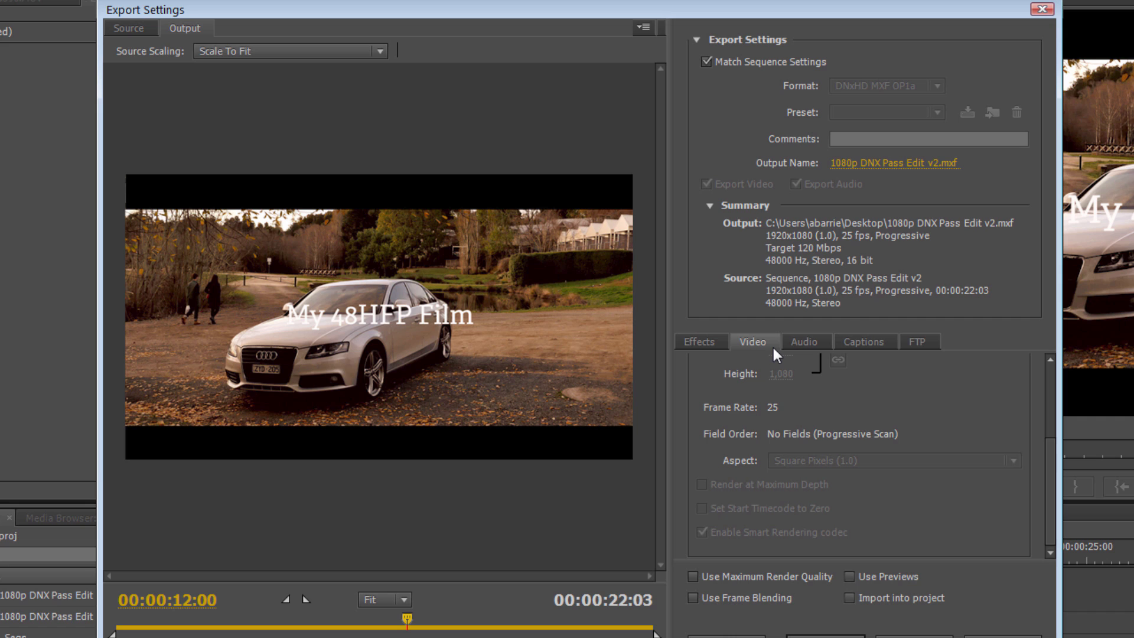
pyautogui.moveTo(746, 96)
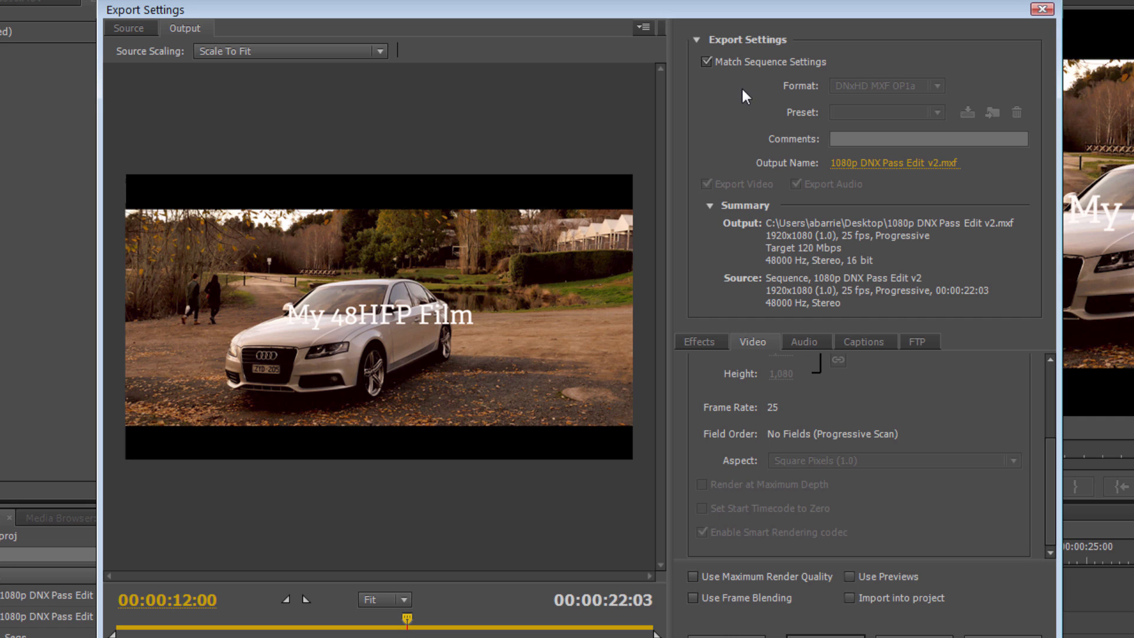
pyautogui.moveTo(838, 496)
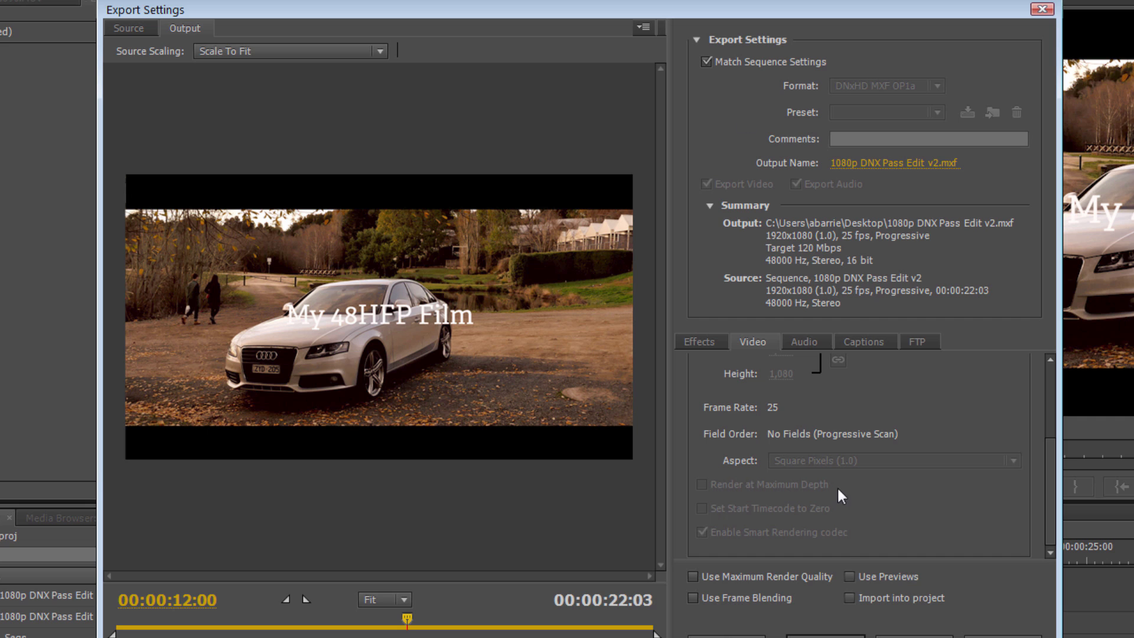
pyautogui.moveTo(852, 576)
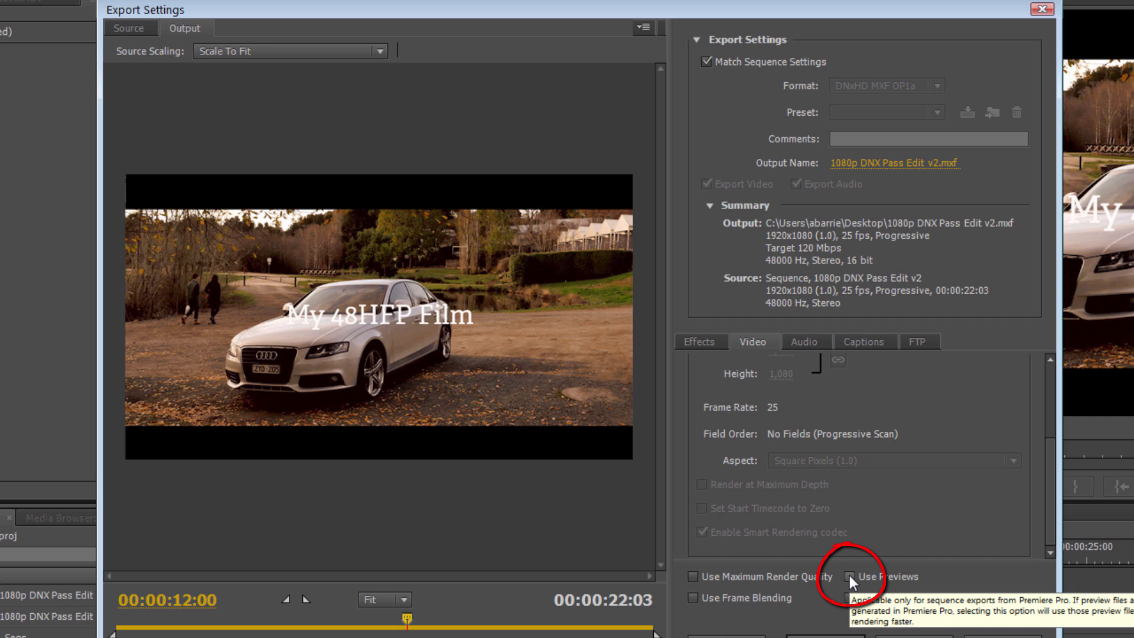
# - Enable Use Previews for the export, switching the preset to Custom
pyautogui.click(851, 576)
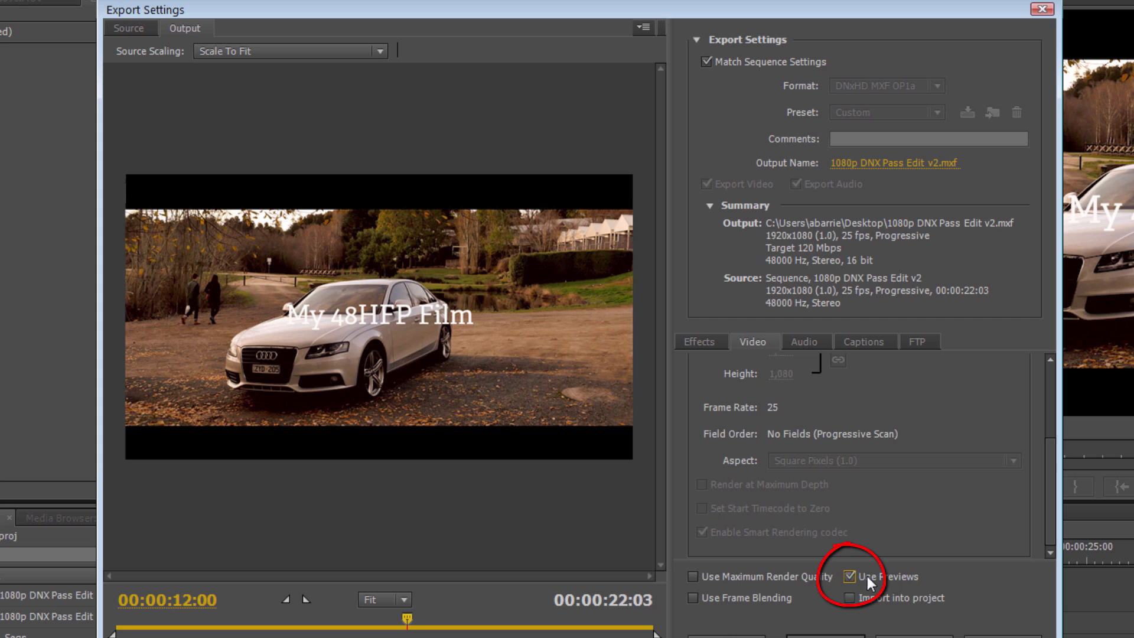
pyautogui.moveTo(934, 587)
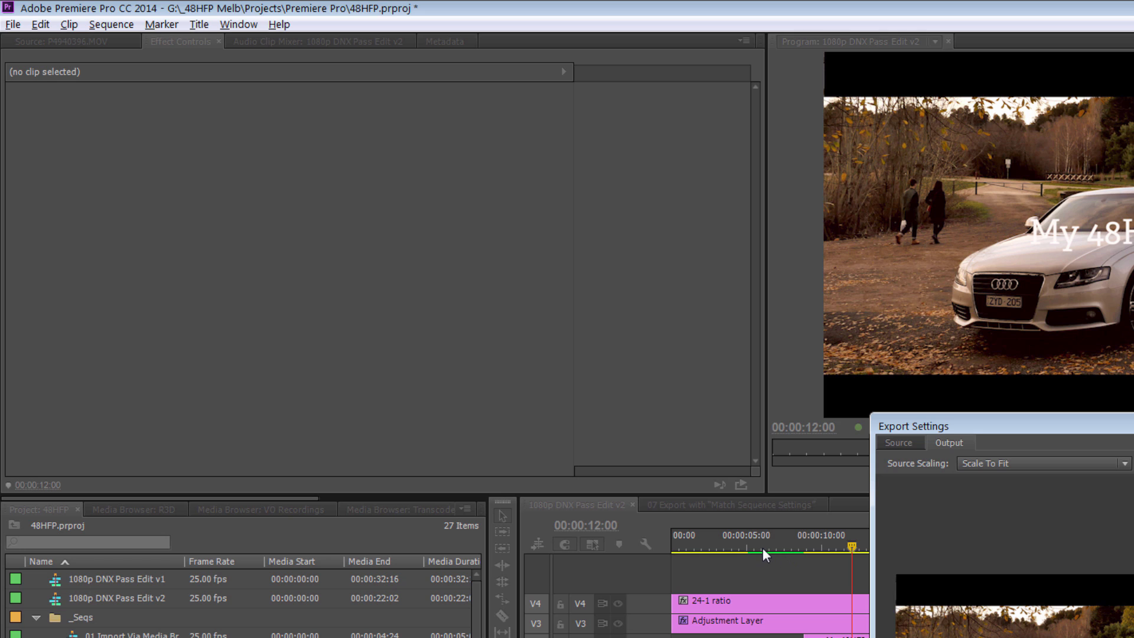
pyautogui.moveTo(764, 554)
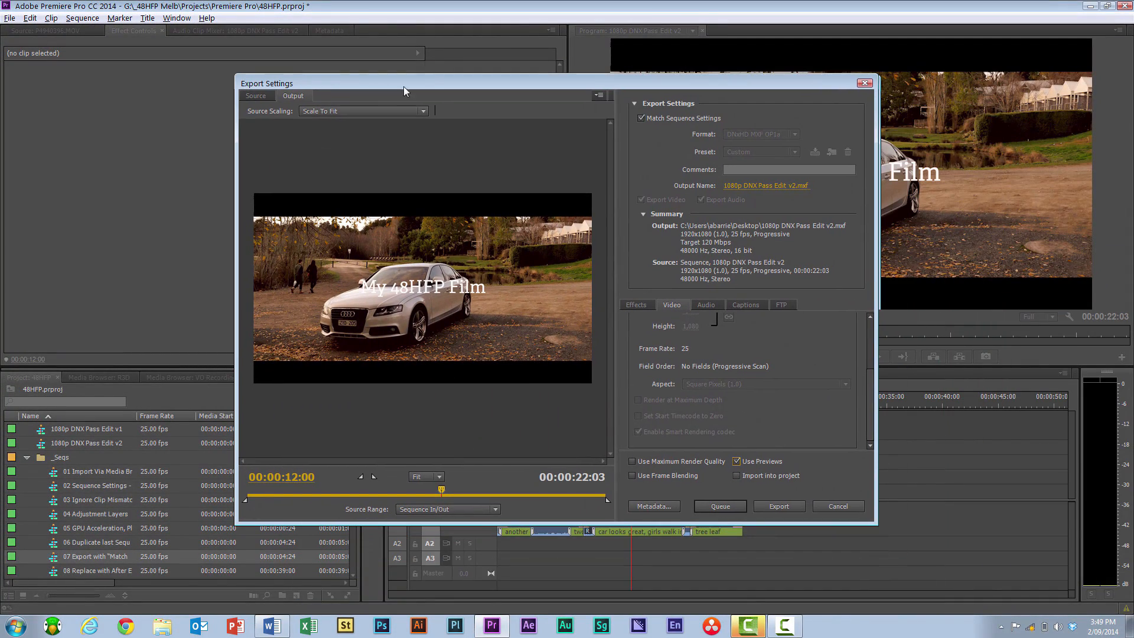
pyautogui.moveTo(465, 91)
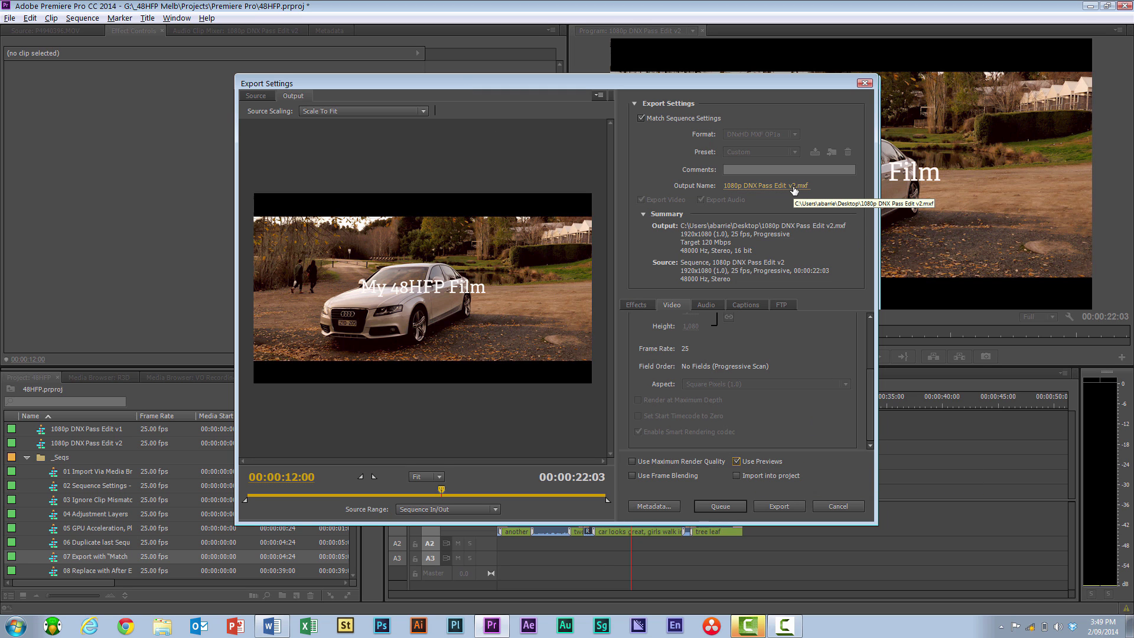
pyautogui.moveTo(760, 188)
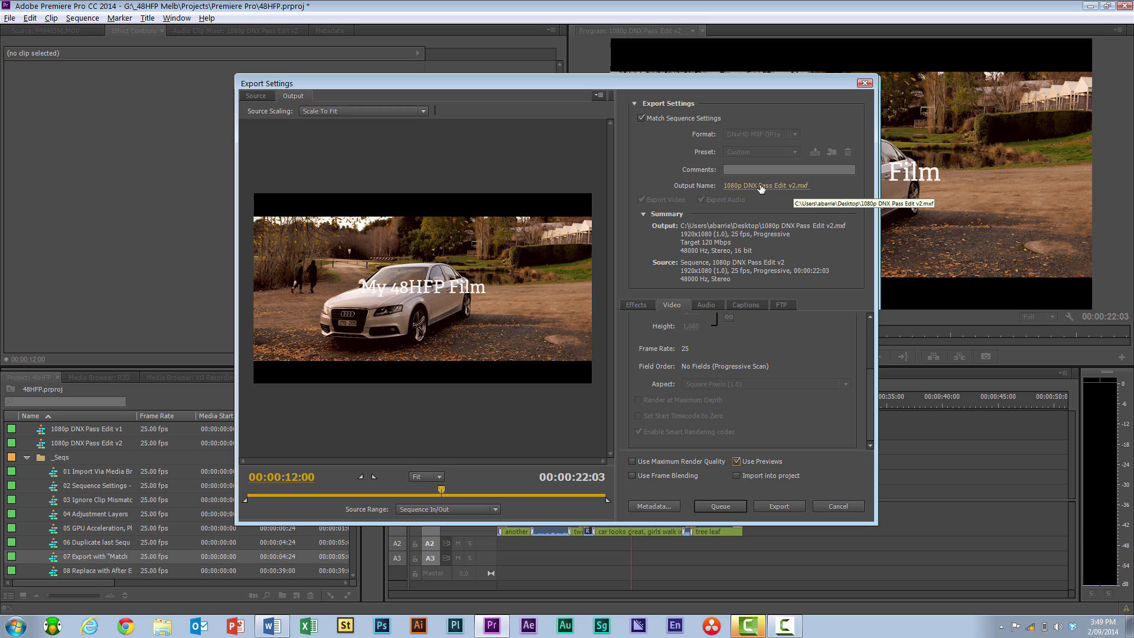
pyautogui.click(761, 185)
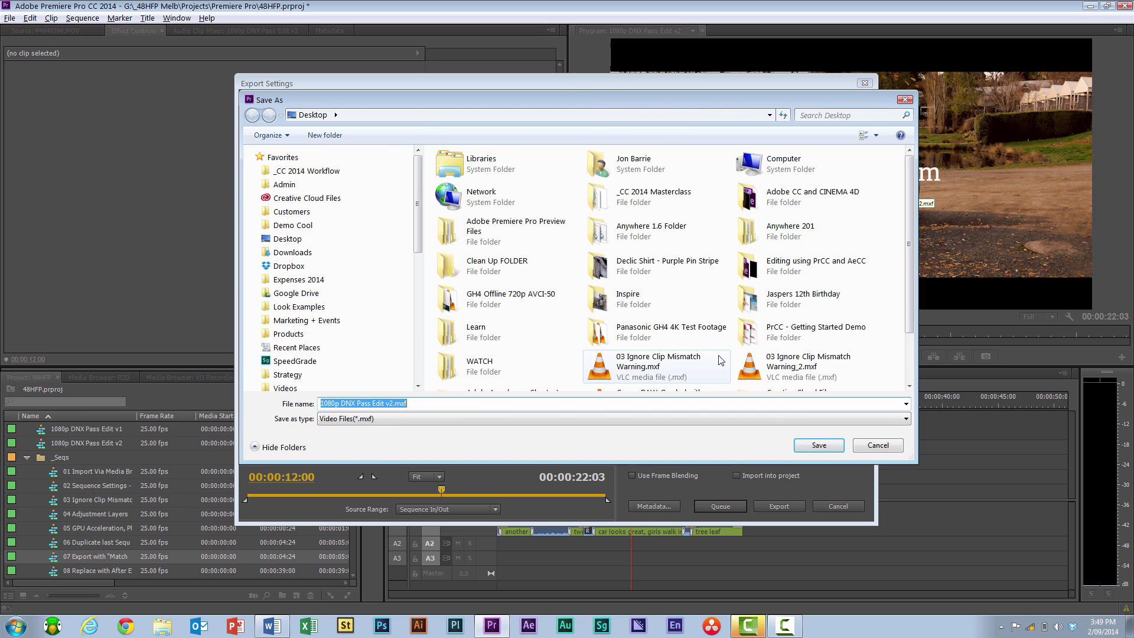
pyautogui.moveTo(454, 404)
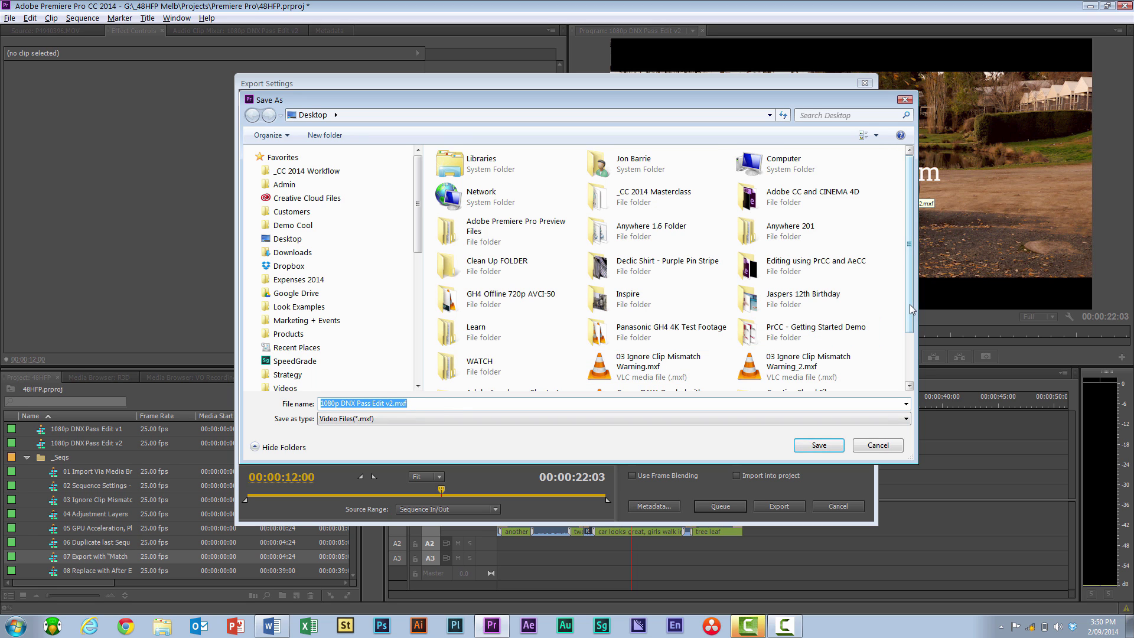
pyautogui.scroll(-3)
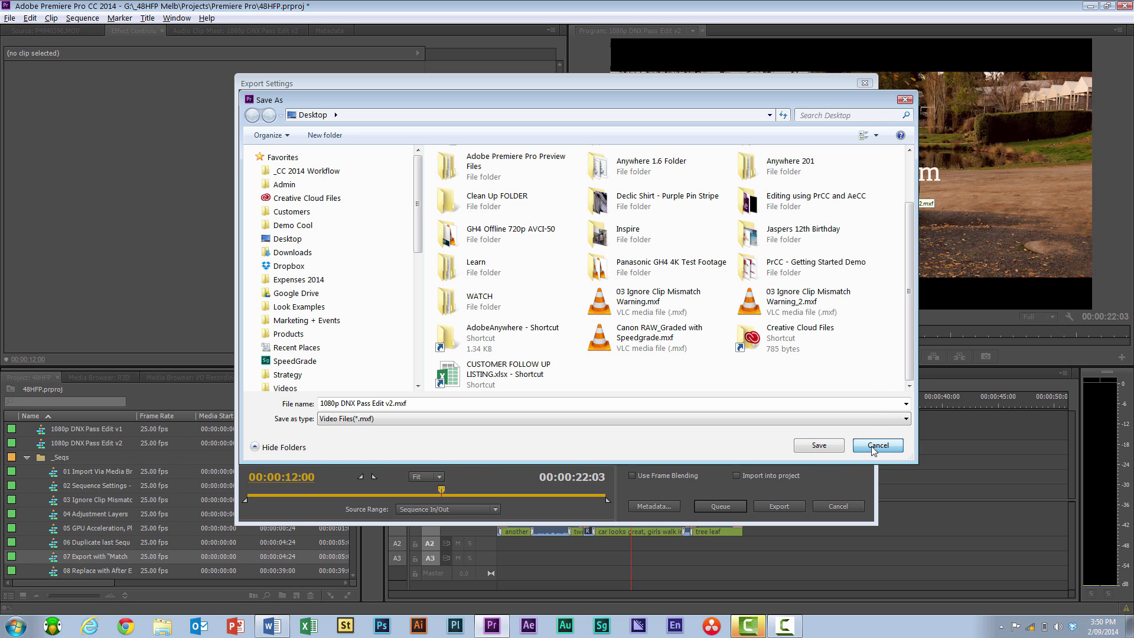
pyautogui.click(877, 445)
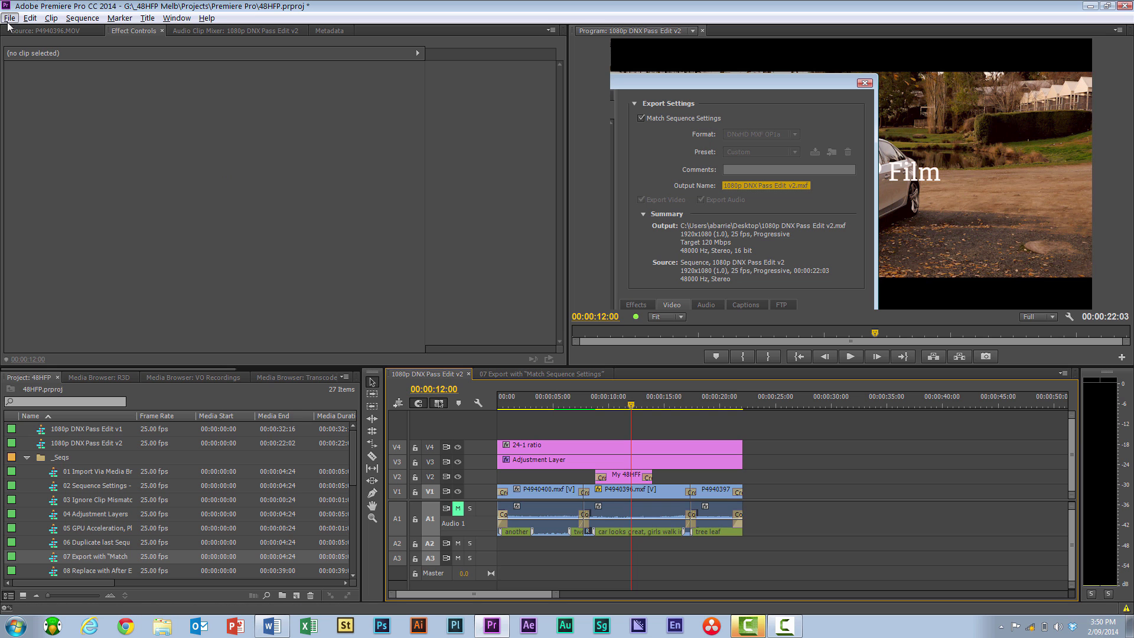
# - Keep Match Sequence Settings on and enable Import into project for the export
pyautogui.click(9, 17)
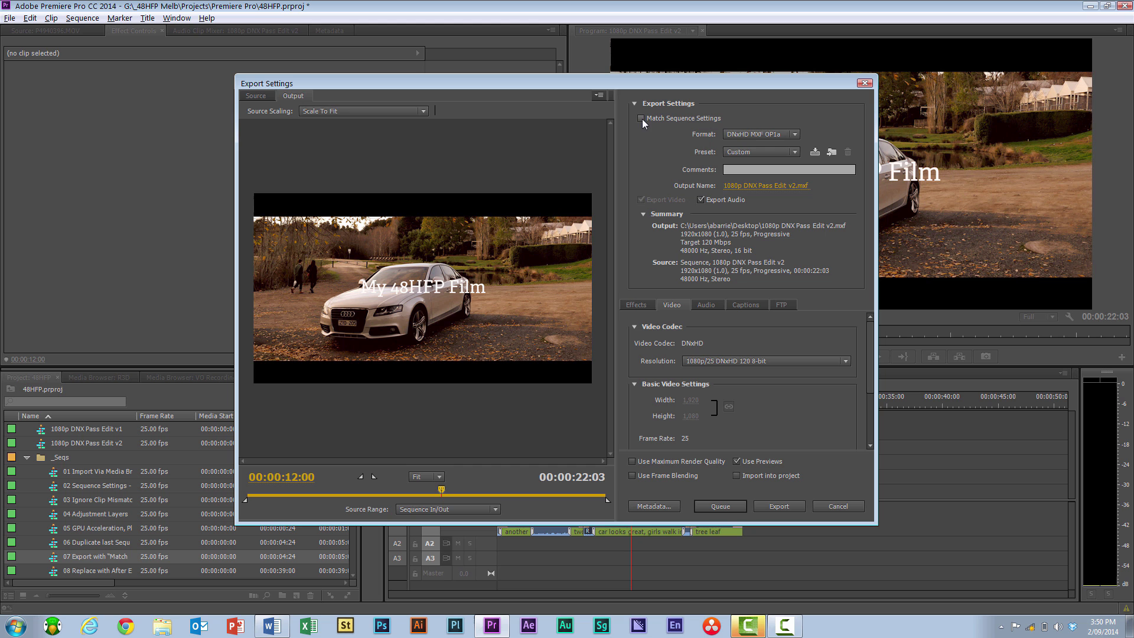
pyautogui.click(640, 119)
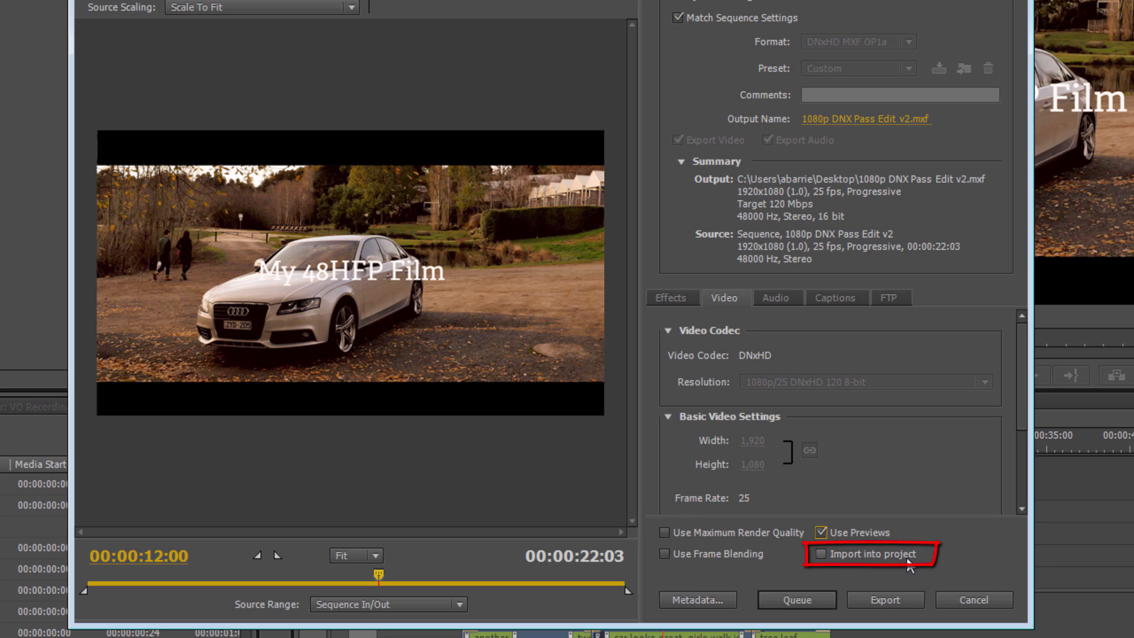
pyautogui.click(822, 554)
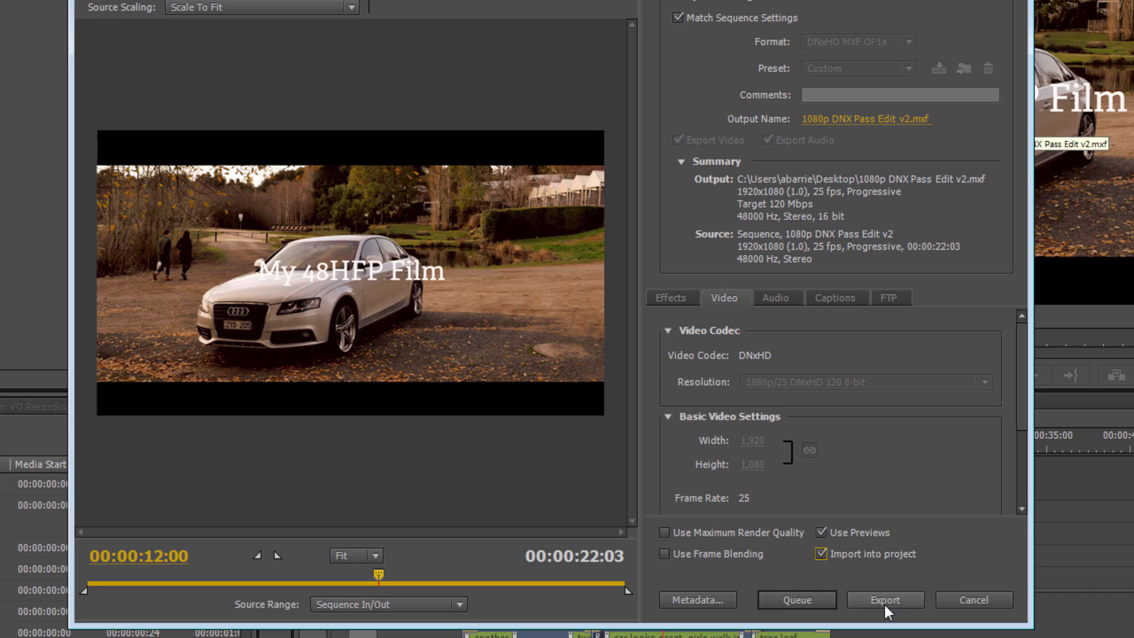
# - Export the sequence as '1080p DNX Pass Edit v2.mxf' with these settings
pyautogui.click(884, 600)
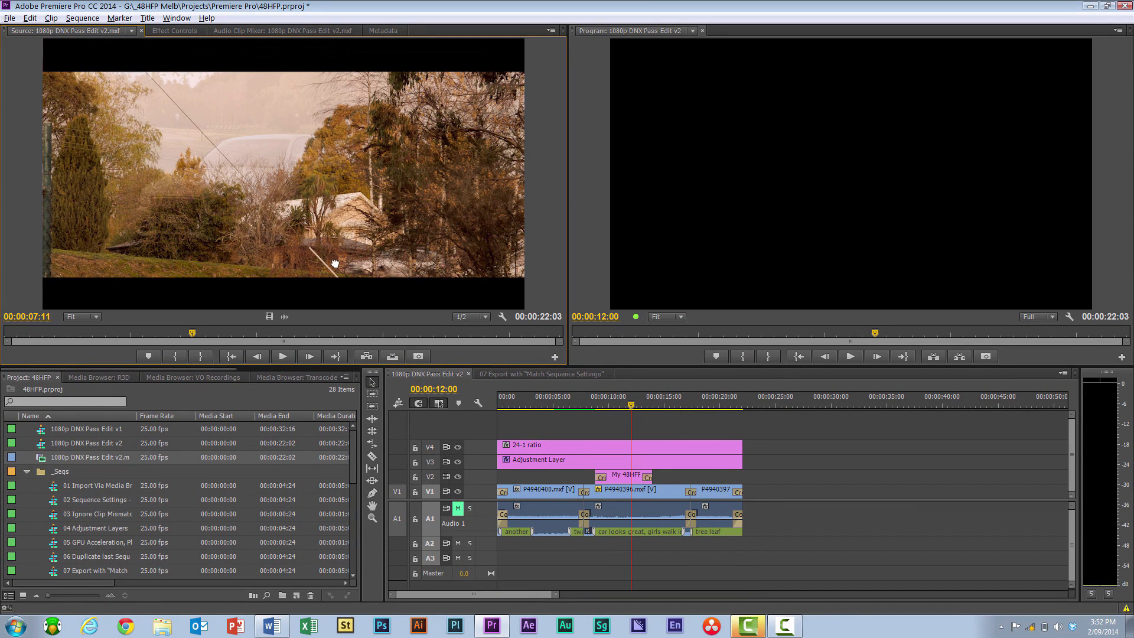
pyautogui.moveTo(269, 318)
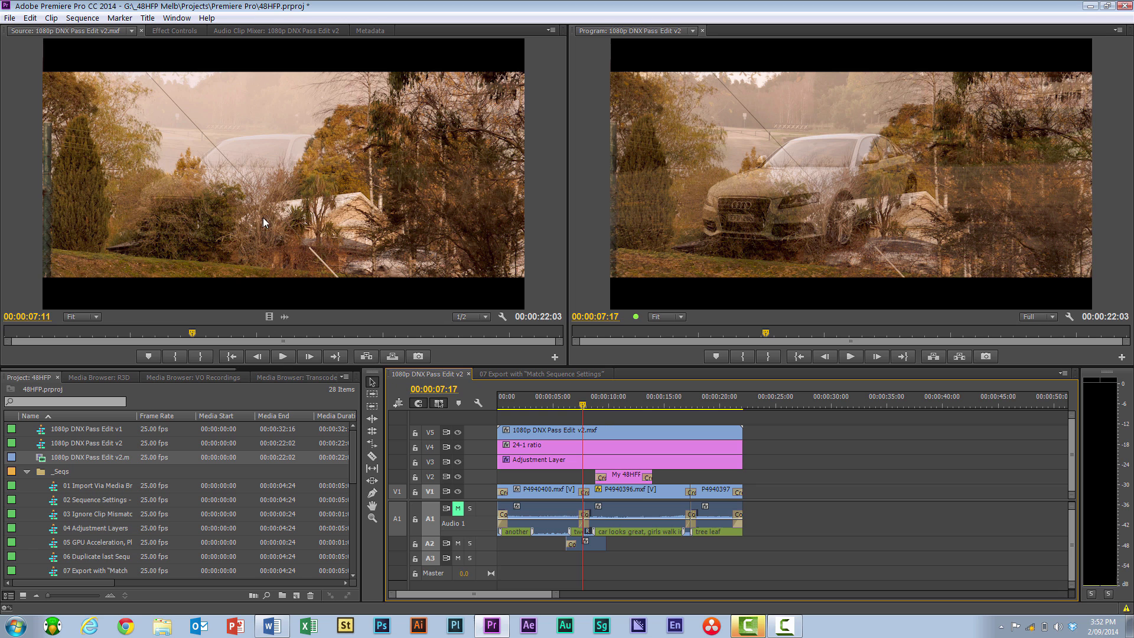
# - Export a second matching DNxHD pass, '1080p DNX Pass Edit v2_1.mxf', into the project
pyautogui.click(10, 17)
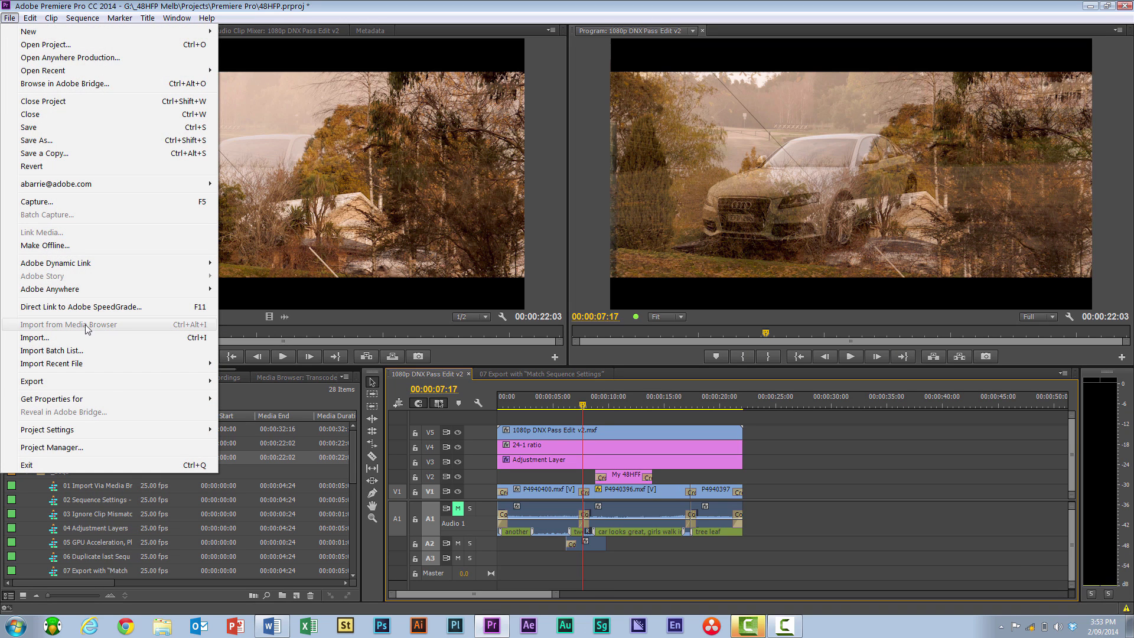
pyautogui.click(32, 381)
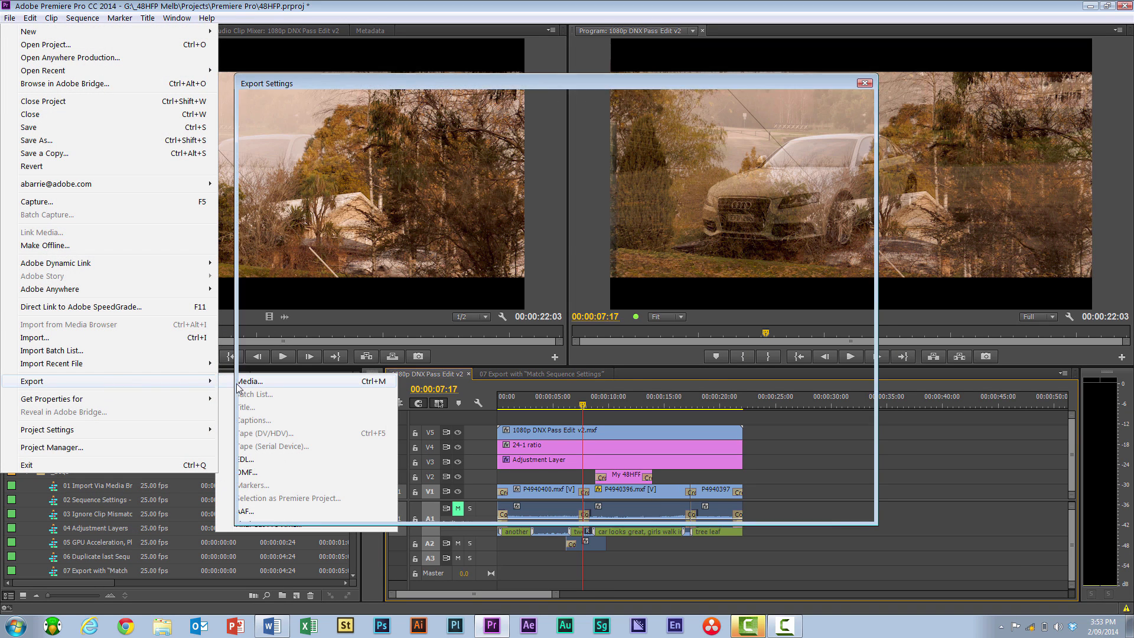
pyautogui.click(248, 381)
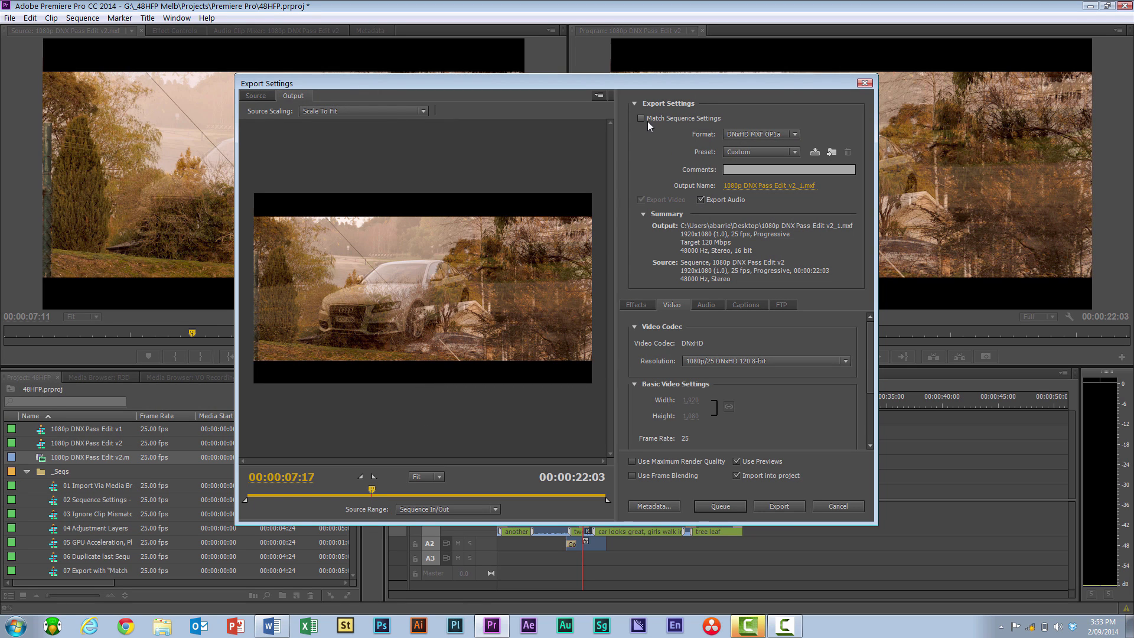
pyautogui.click(639, 118)
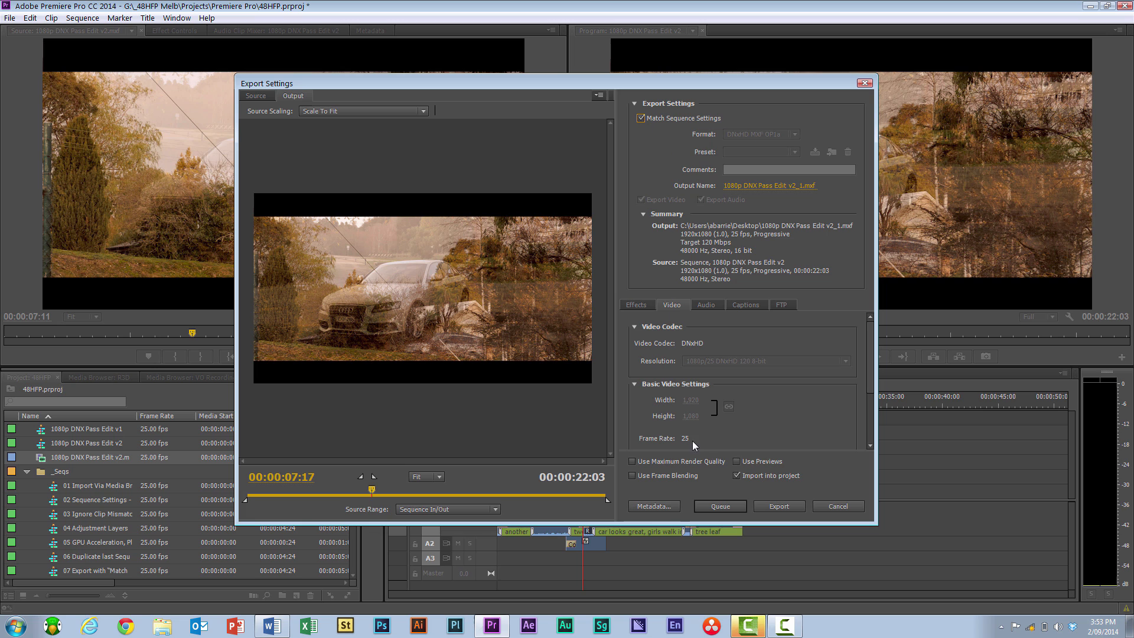
pyautogui.moveTo(737, 462)
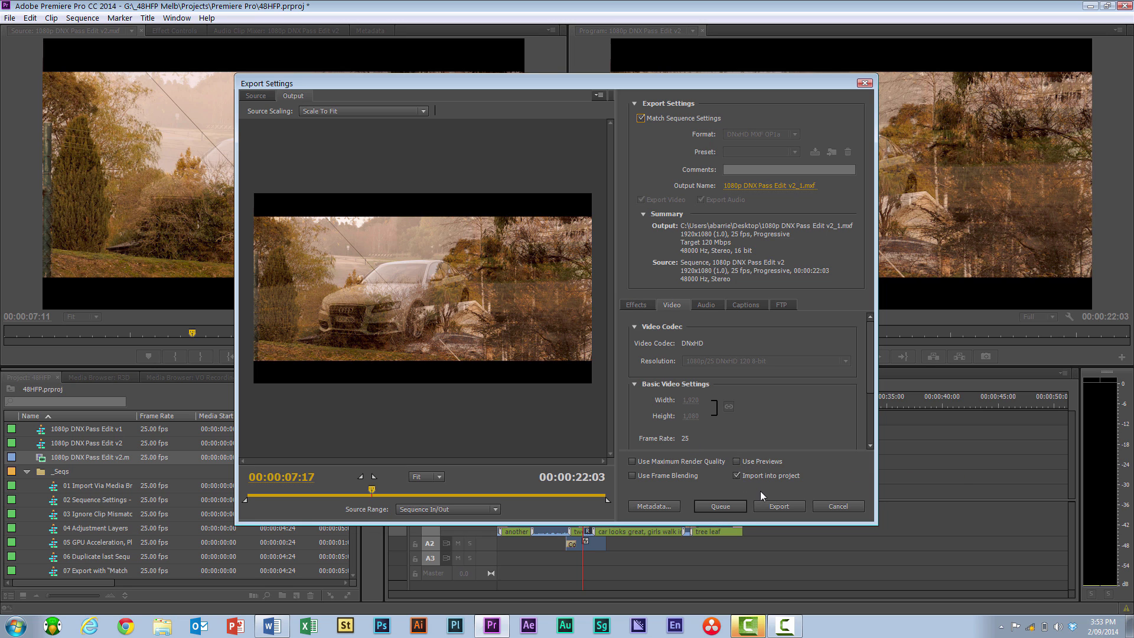
pyautogui.moveTo(806, 210)
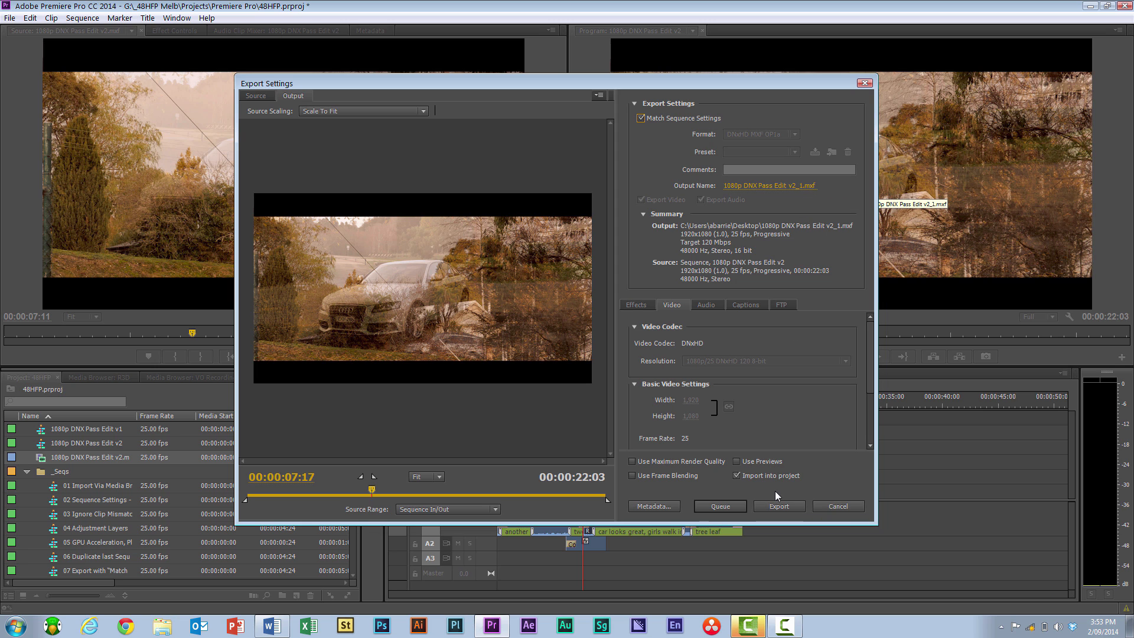
pyautogui.click(779, 506)
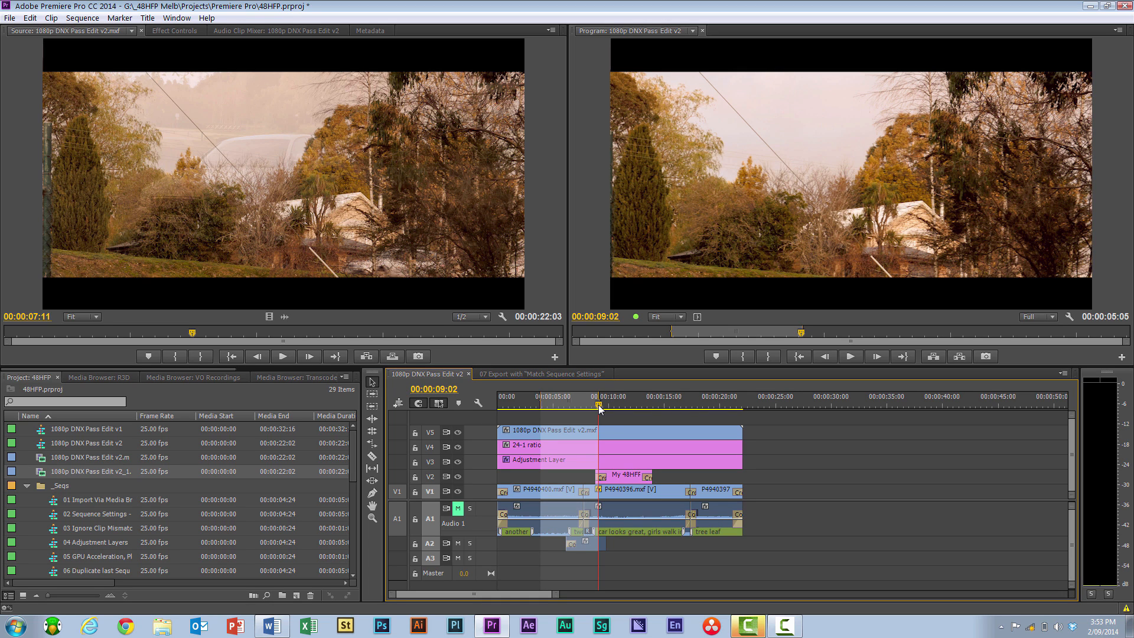
# - Queue the marked section as '1080p DNX Pass Edit v2_2.mxf' in Media Encoder, matching sequence settings
pyautogui.click(10, 17)
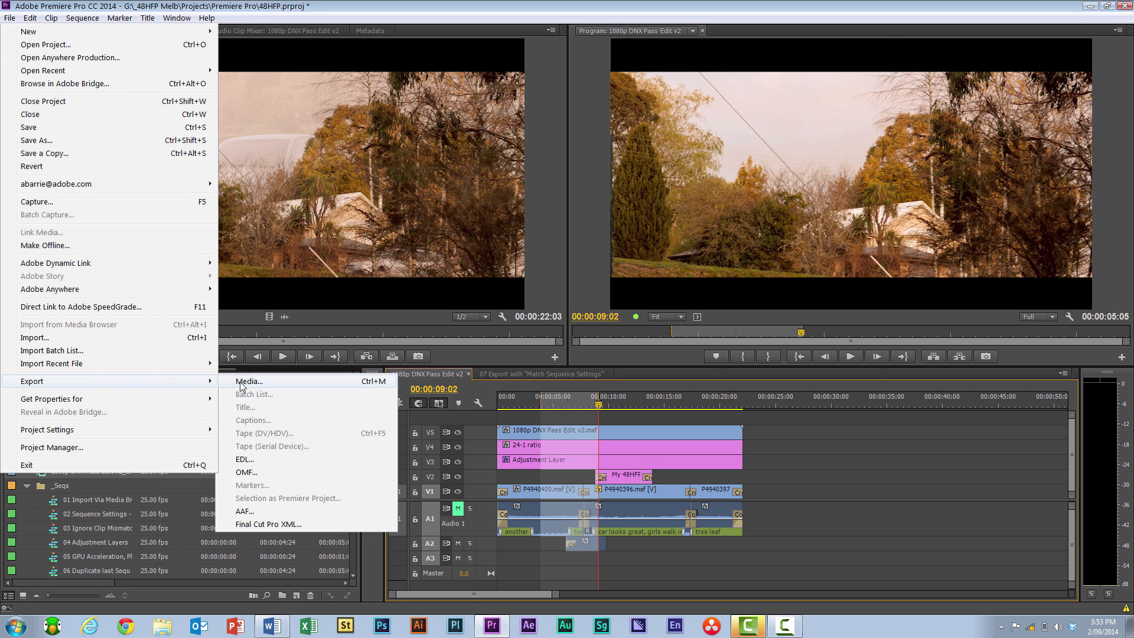
pyautogui.click(249, 381)
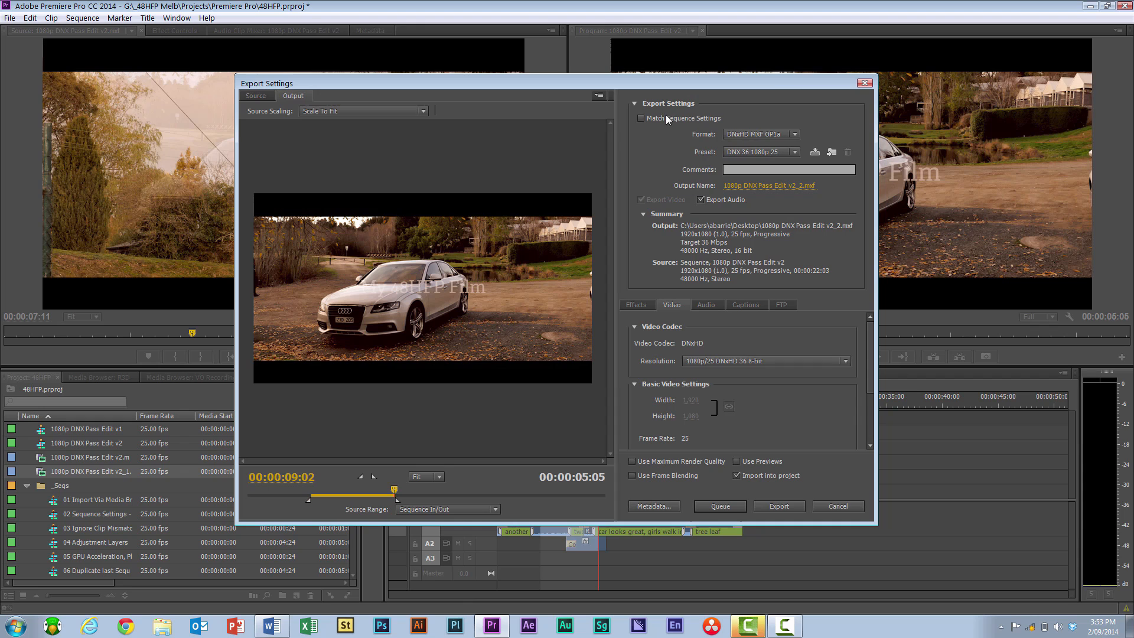
pyautogui.click(639, 118)
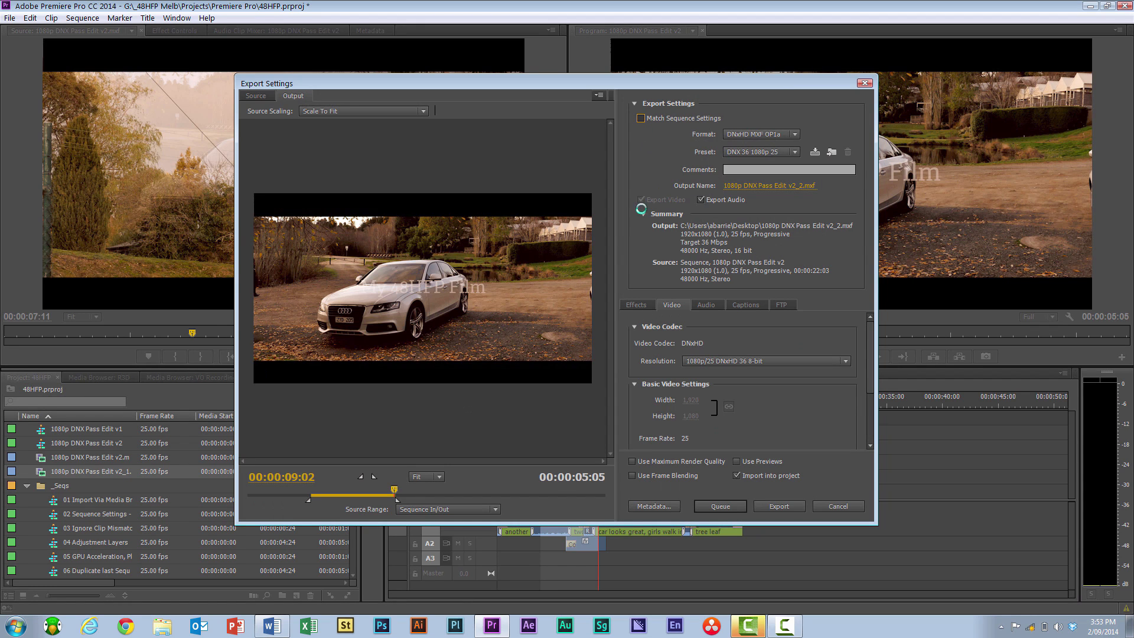
pyautogui.click(719, 506)
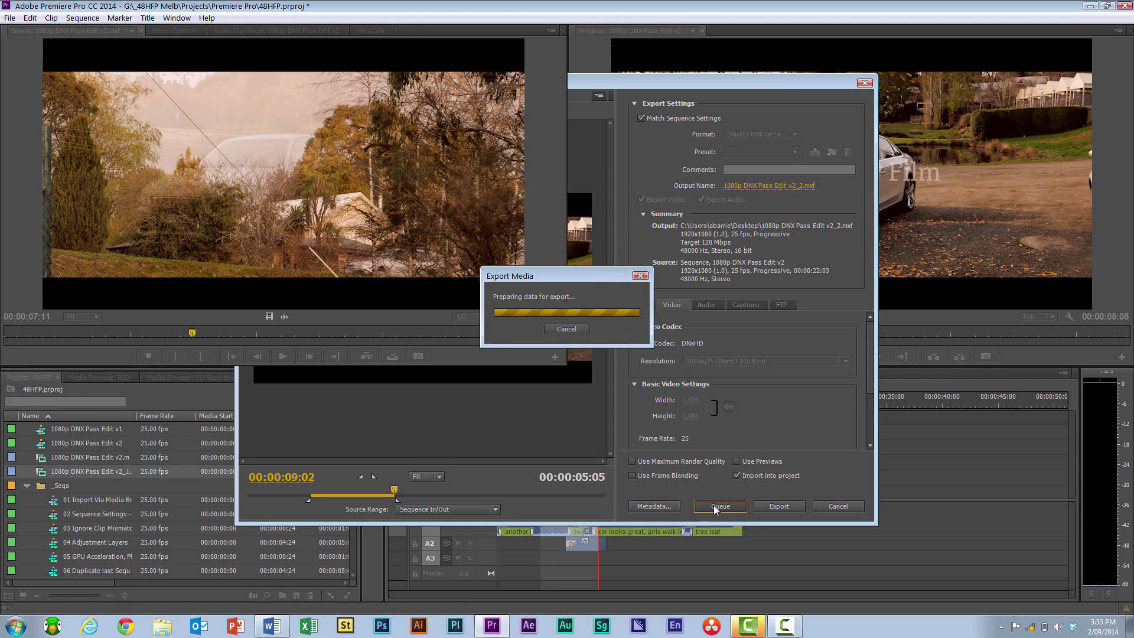
pyautogui.click(719, 506)
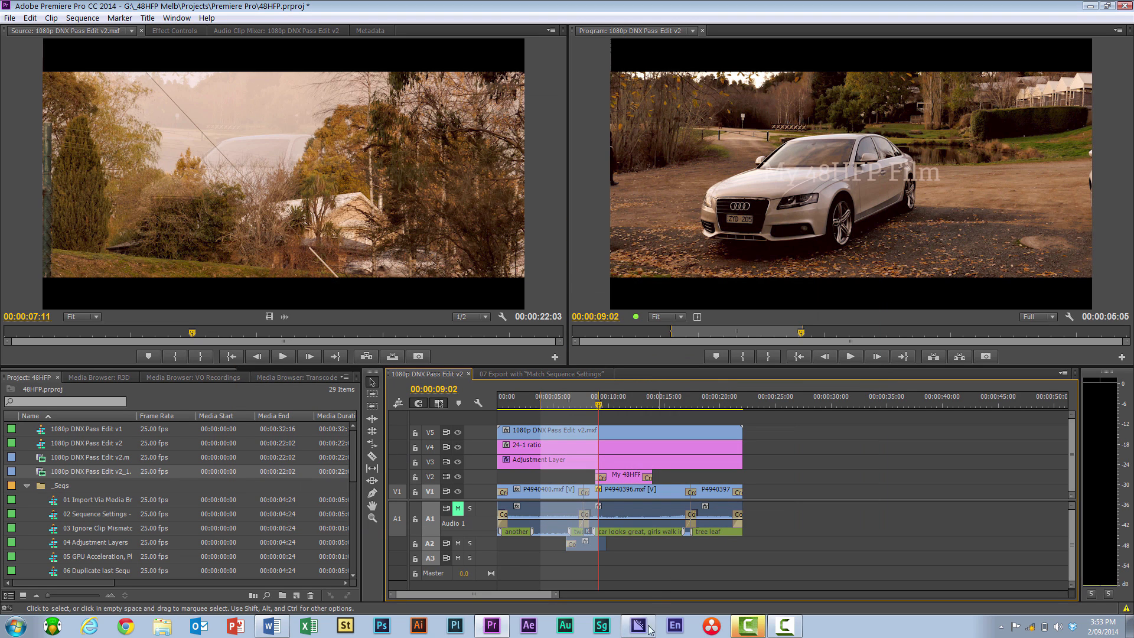
pyautogui.moveTo(712, 583)
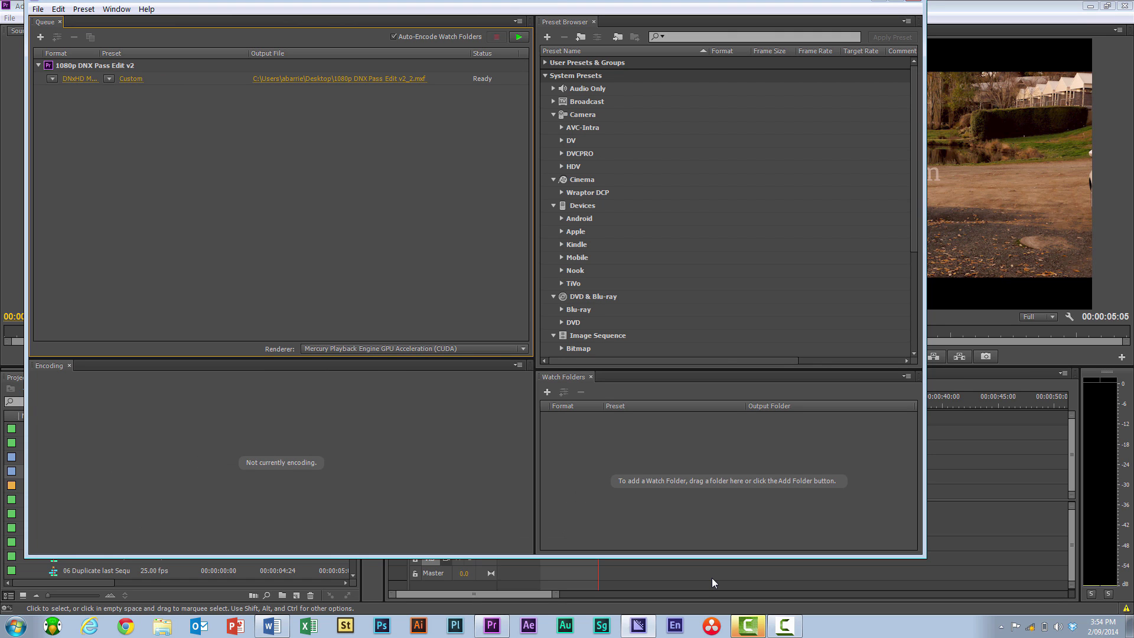
pyautogui.moveTo(450, 304)
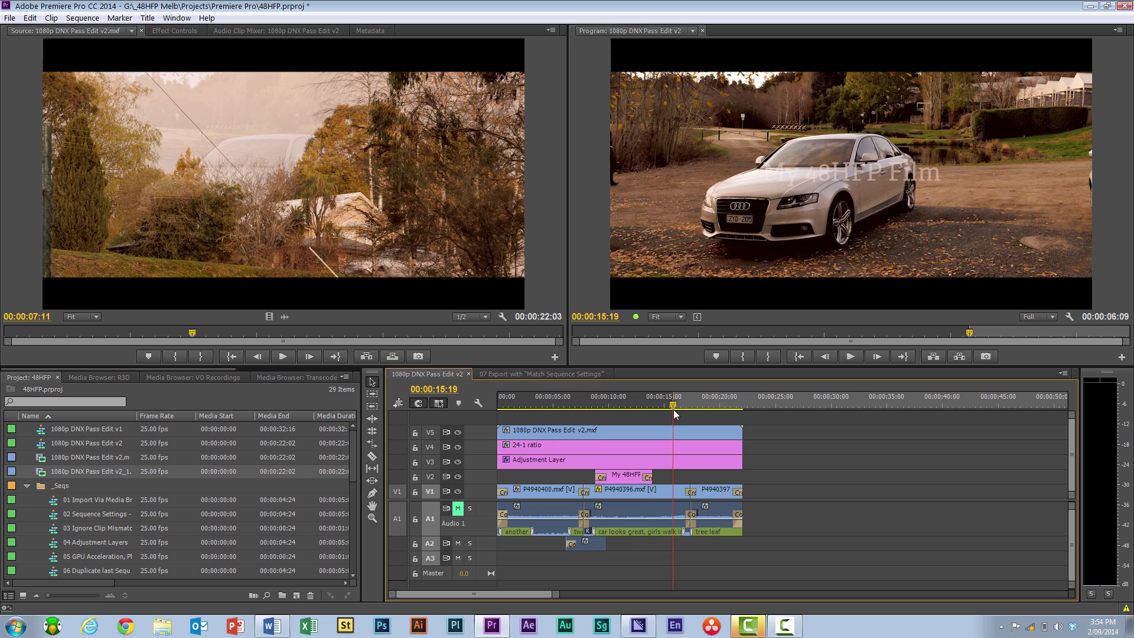
# - Queue the final 15–22 second section as a second matching DNxHD entry
pyautogui.click(737, 397)
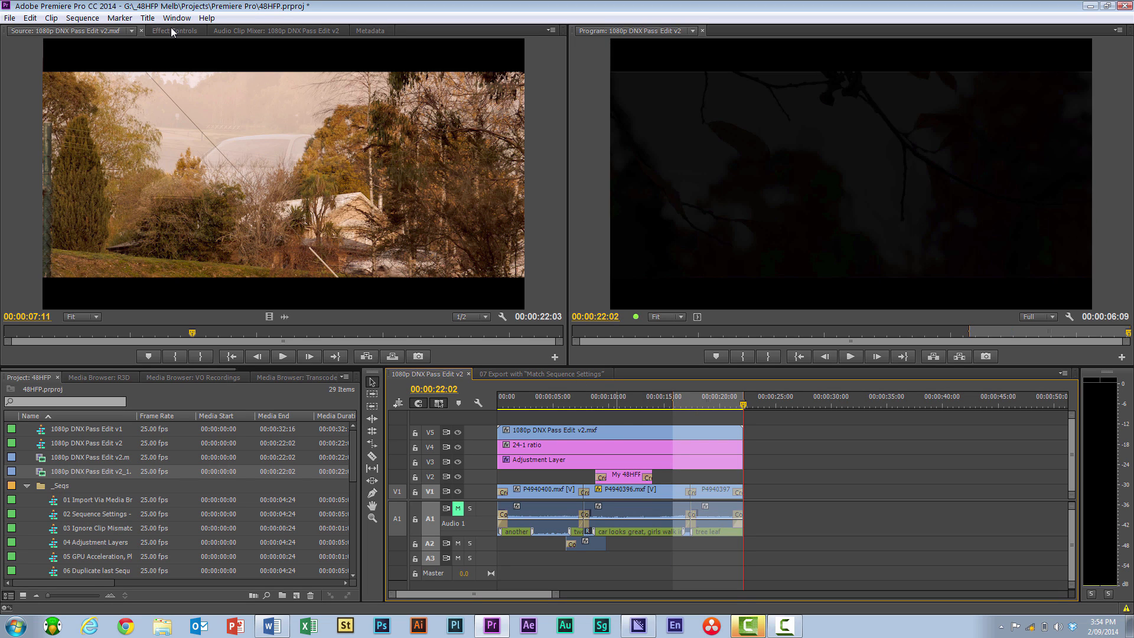
pyautogui.click(9, 17)
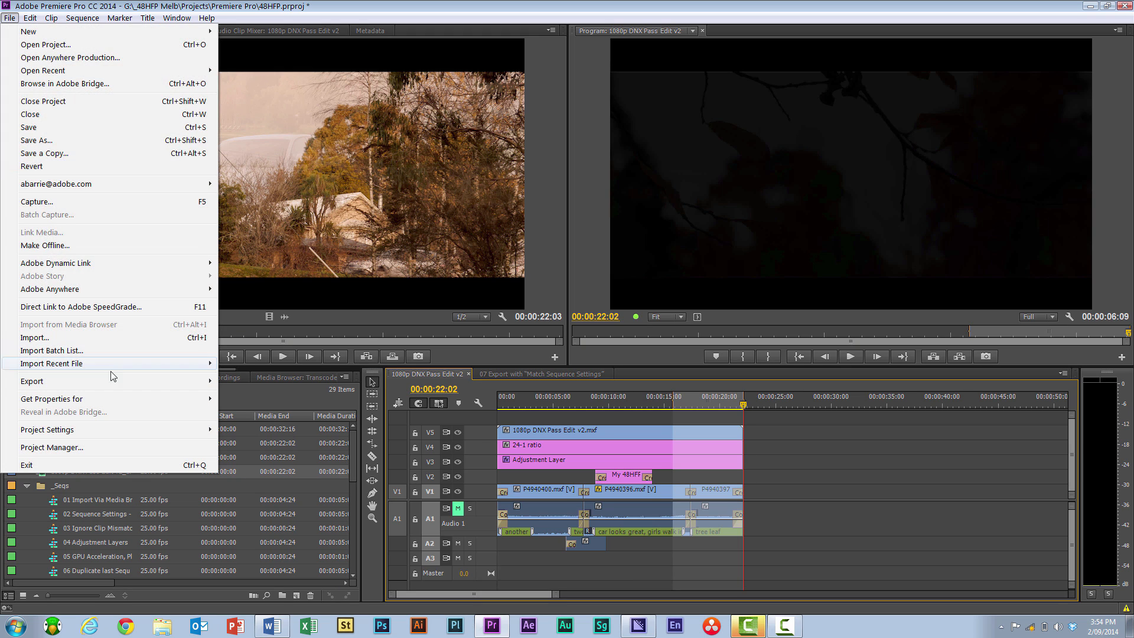
pyautogui.click(32, 381)
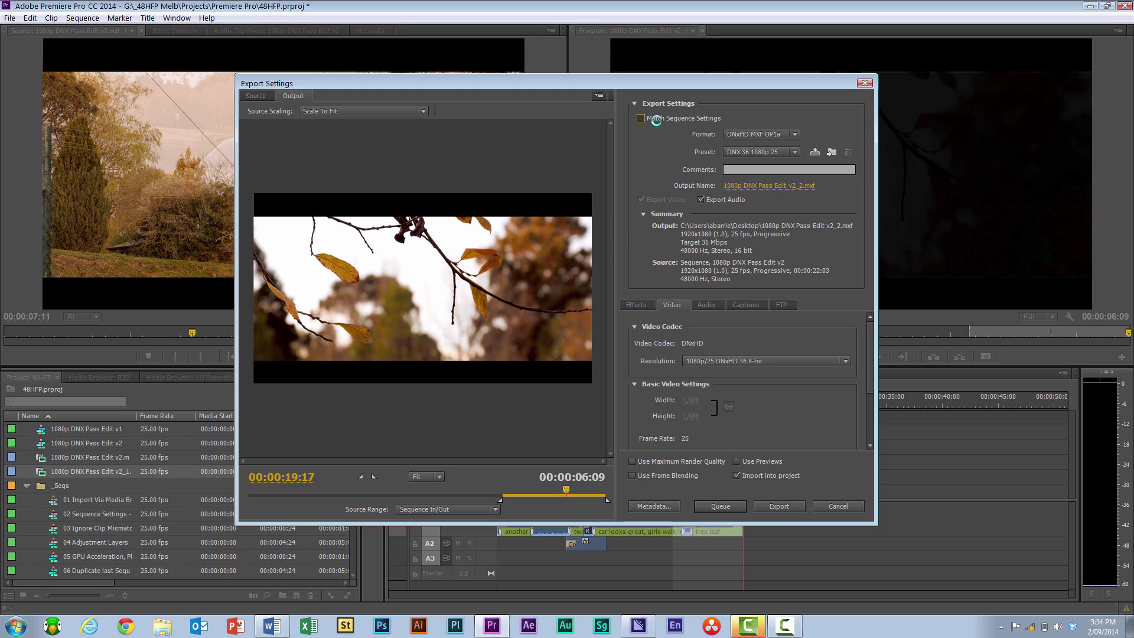
pyautogui.click(641, 118)
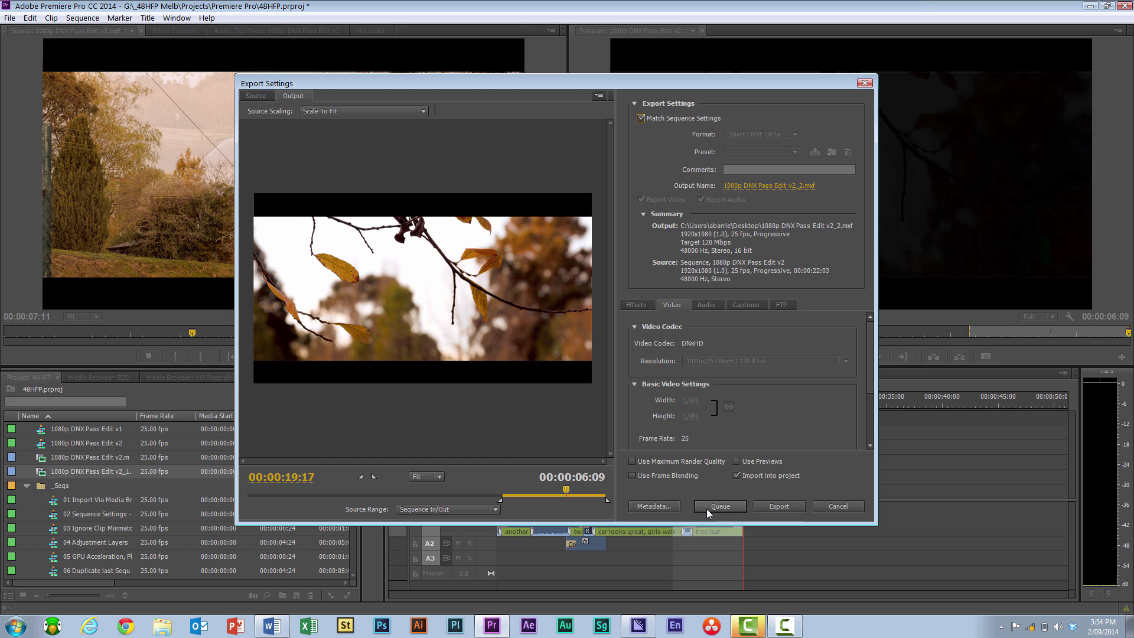
pyautogui.click(719, 506)
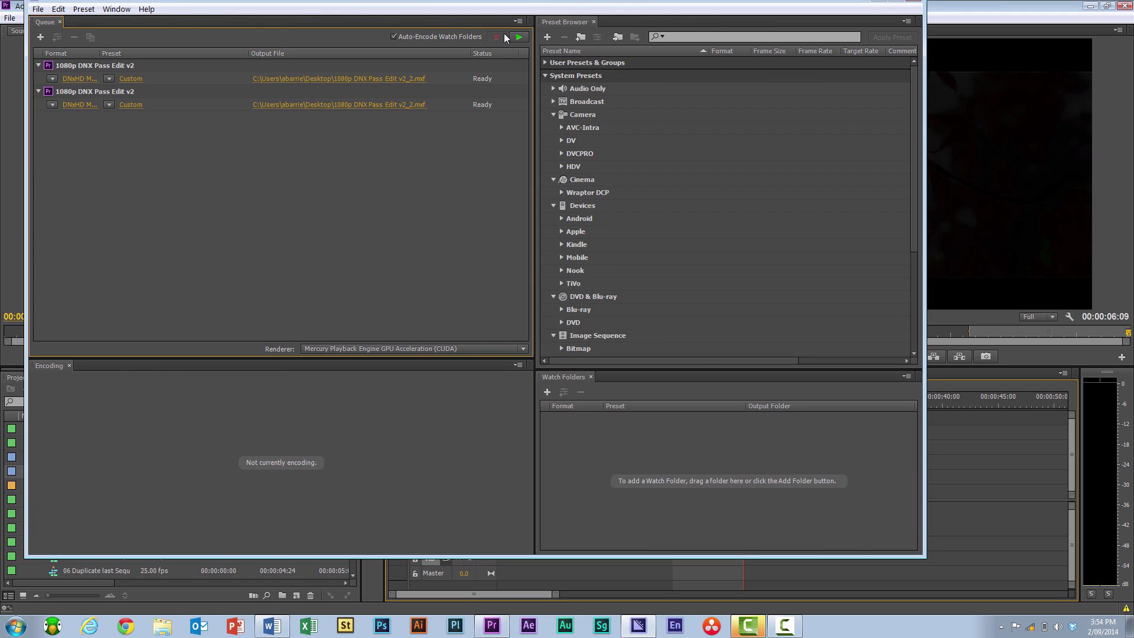
# - Start the Media Encoder queue, then select and right-click the stacked pass on the top track
pyautogui.click(519, 36)
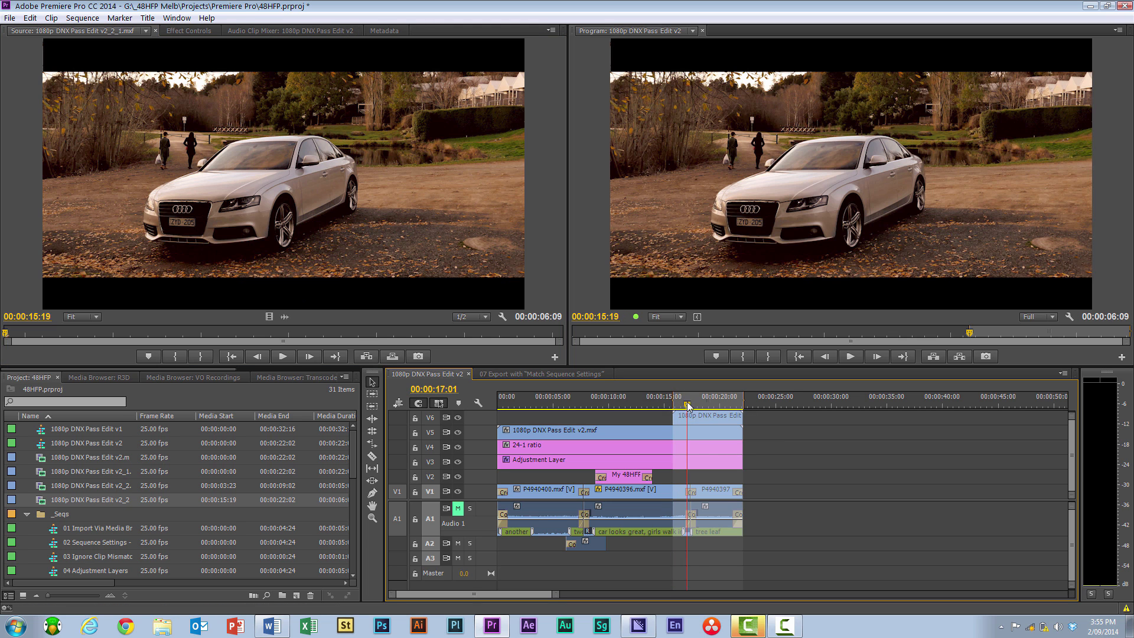
pyautogui.click(697, 434)
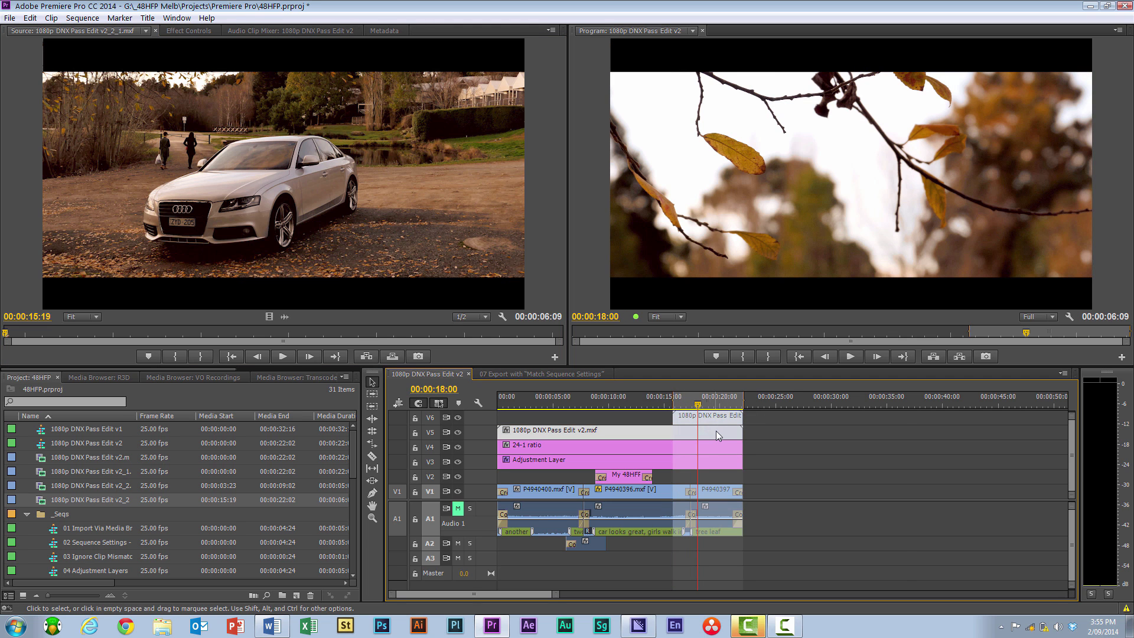
pyautogui.rightClick(718, 436)
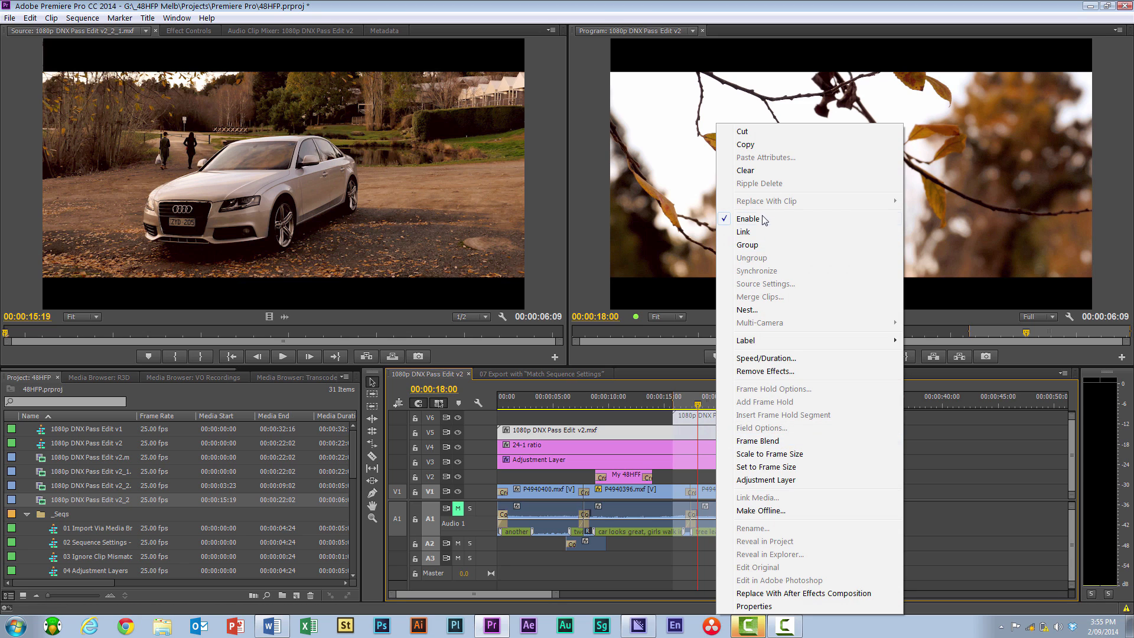